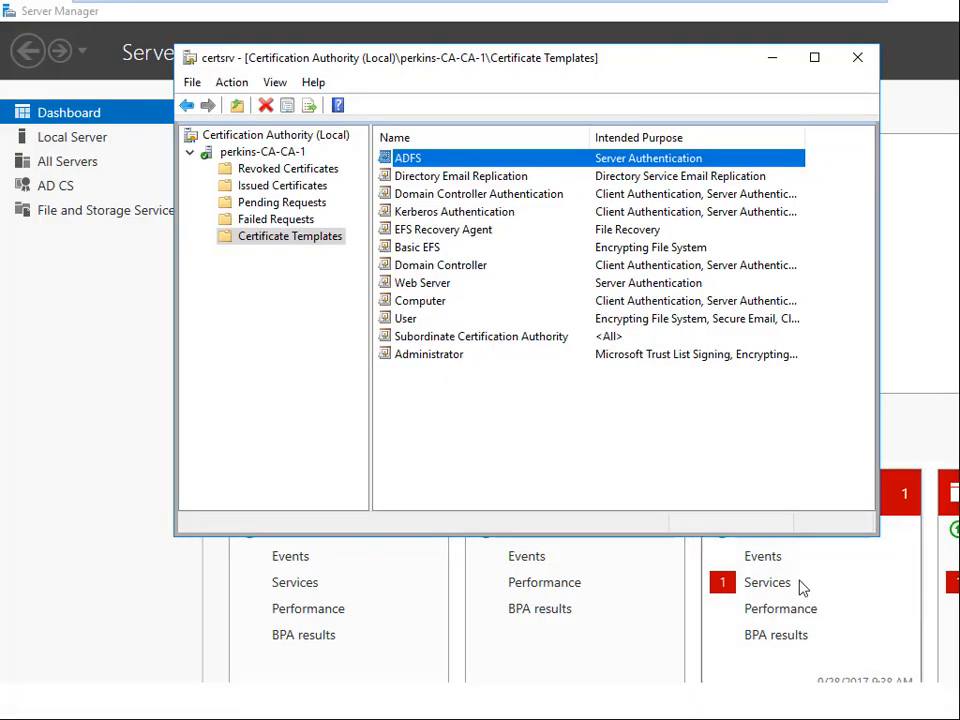
Close the certsrv Certification Authority console to return to the dashboard.
{"action": "left_click", "coordinate": [853, 56]}
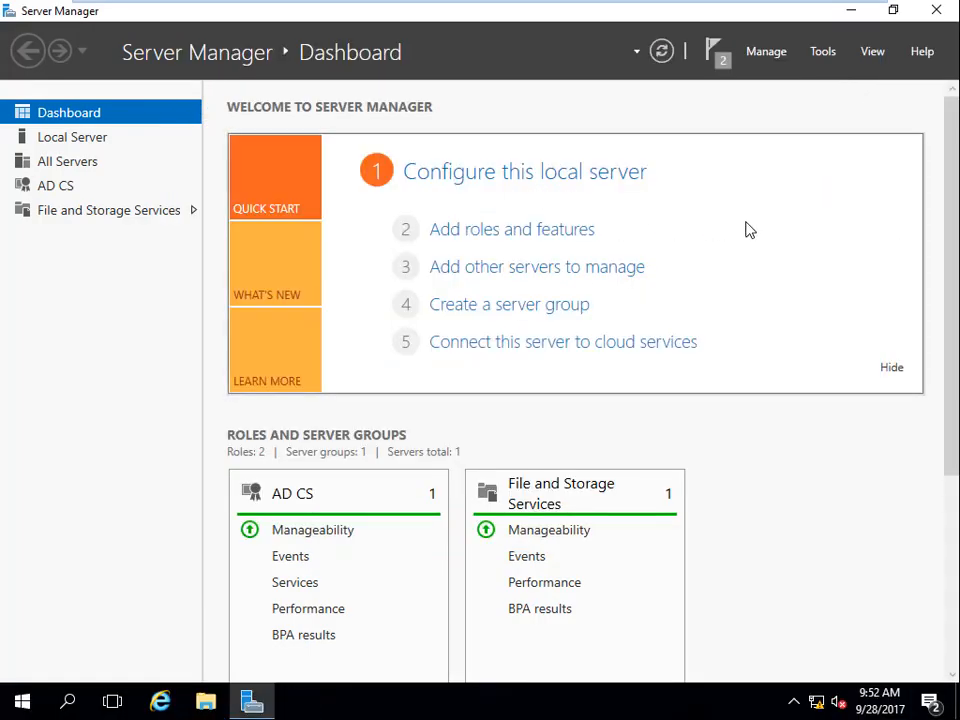
{"action": "mouse_move", "coordinate": [915, 228]}
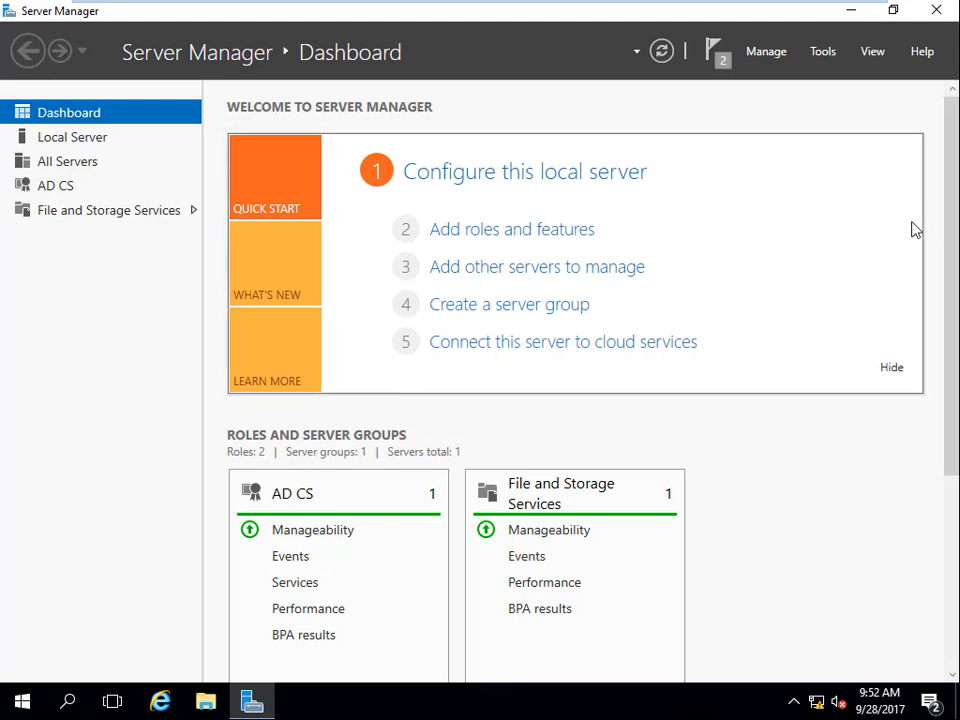
{"action": "mouse_move", "coordinate": [695, 8]}
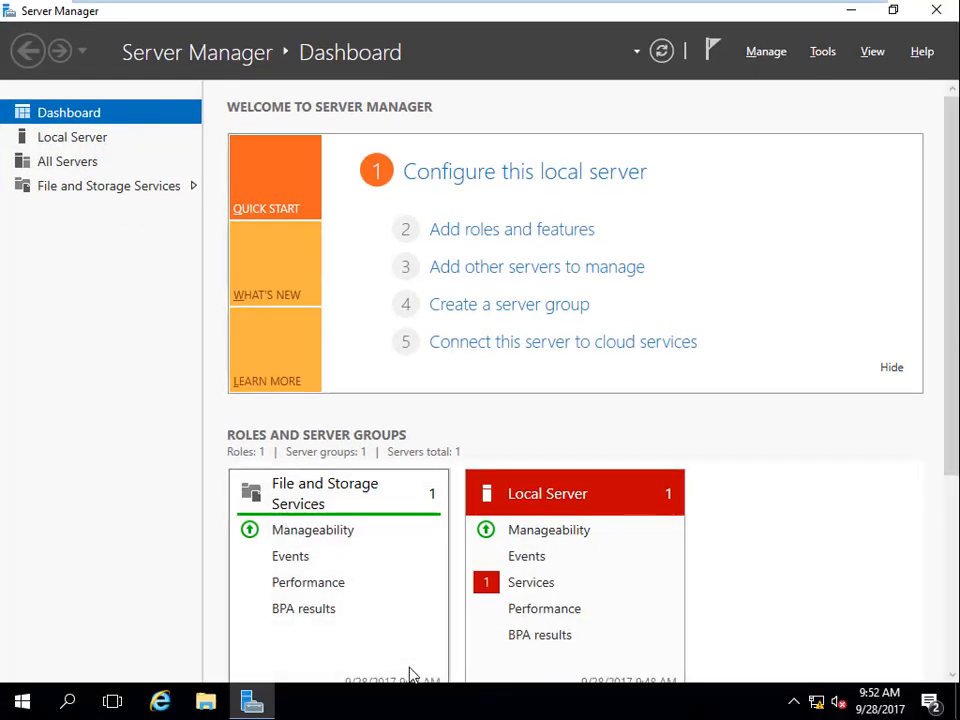
{"action": "mouse_move", "coordinate": [738, 534]}
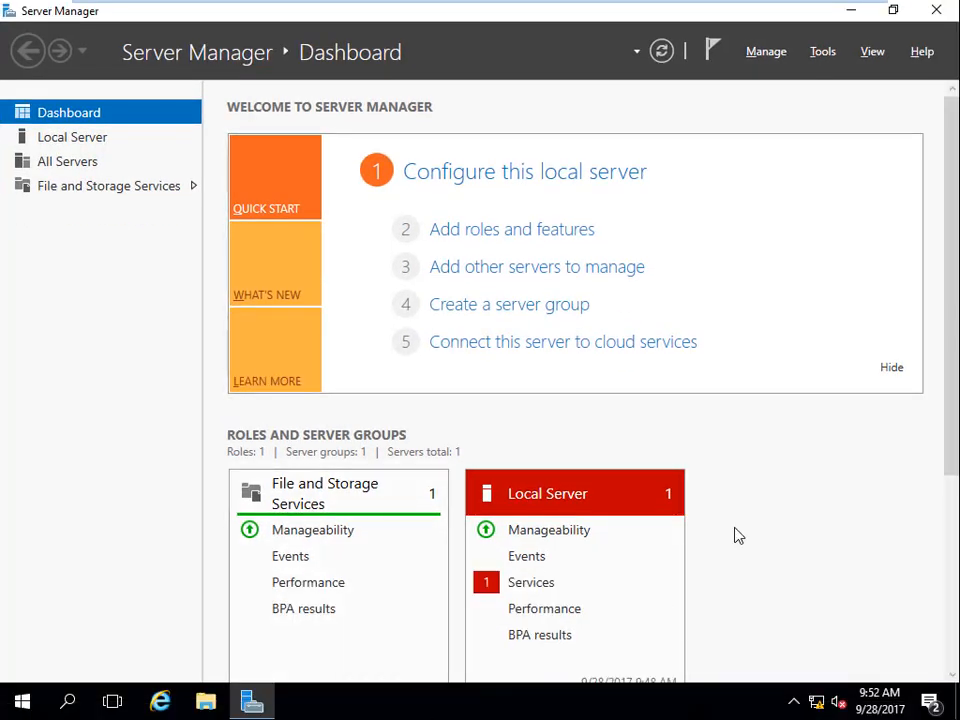
{"action": "mouse_move", "coordinate": [531, 236]}
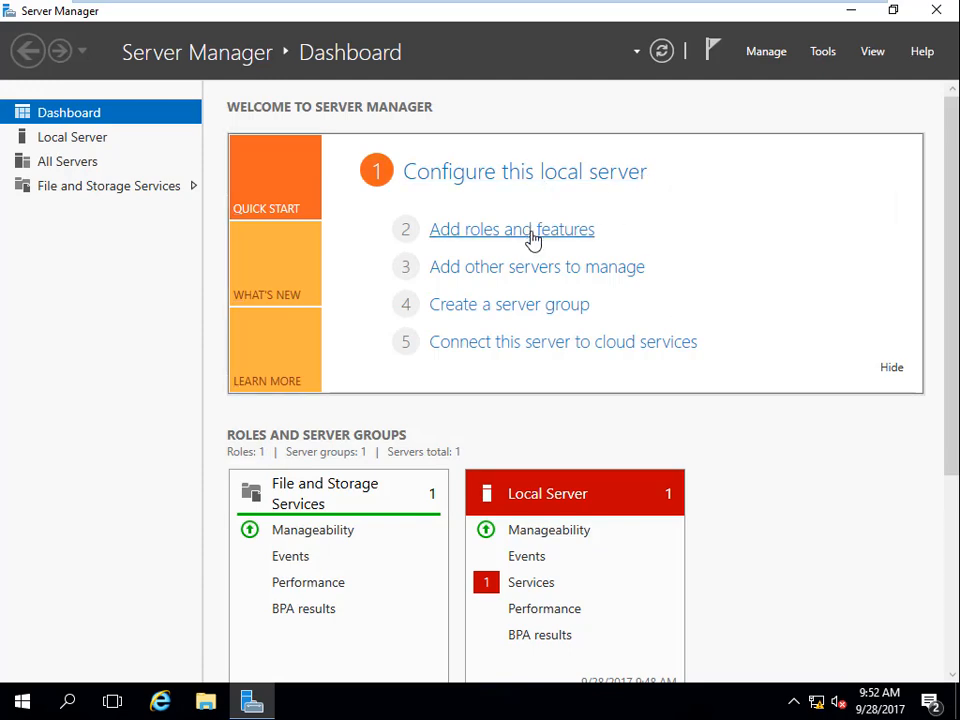
Install the Active Directory Federation Services role on ADFS.perkins.org via role-based installation.
{"action": "left_click", "coordinate": [512, 229]}
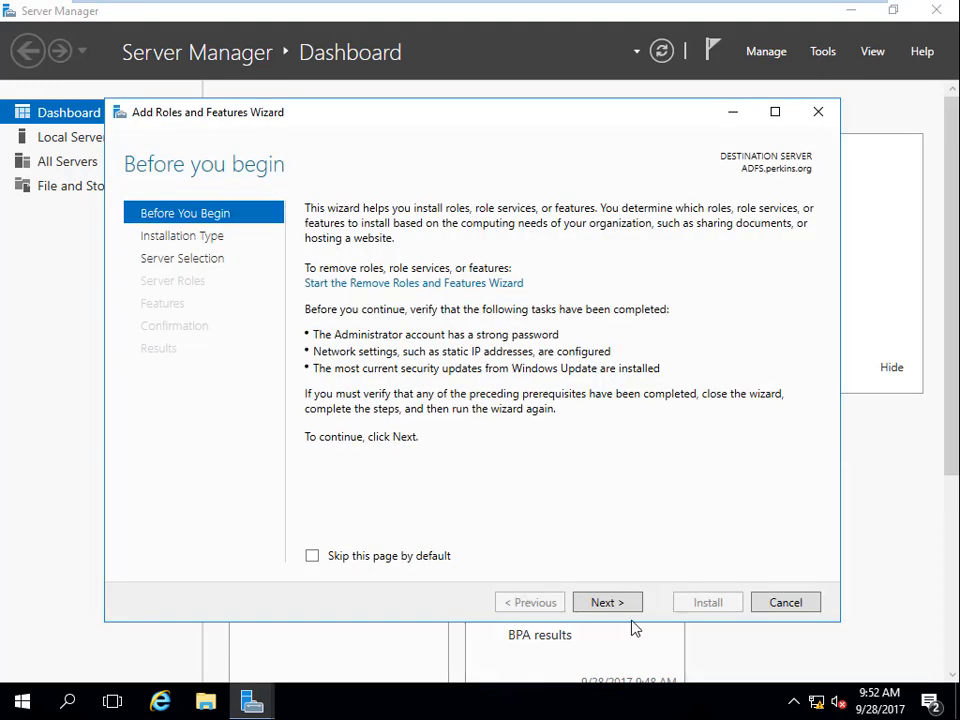
{"action": "left_click", "coordinate": [607, 602]}
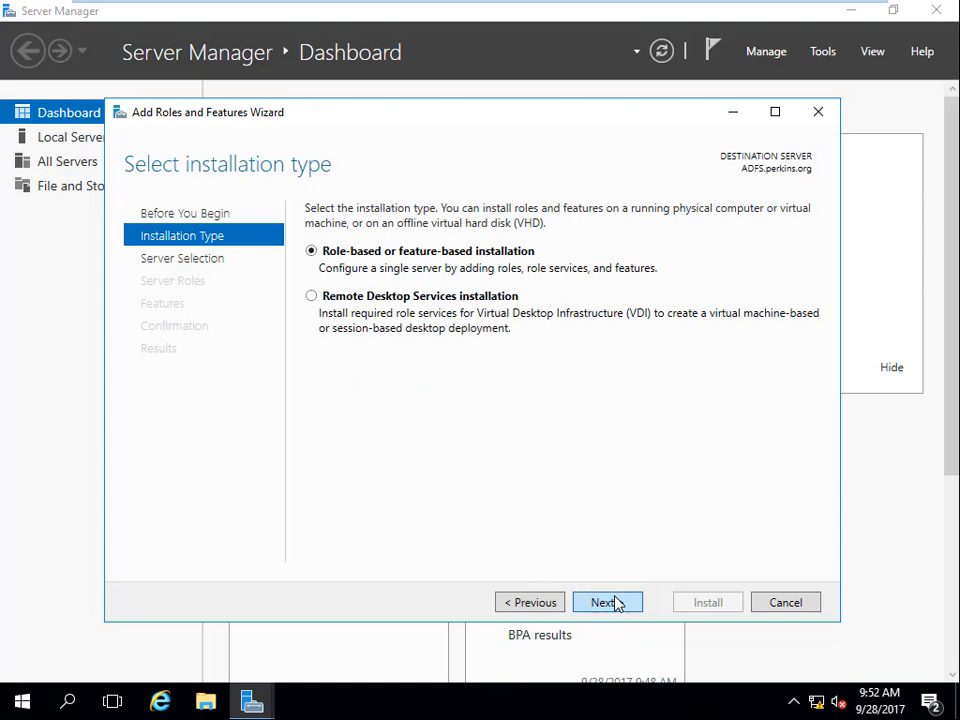
{"action": "left_click", "coordinate": [607, 601]}
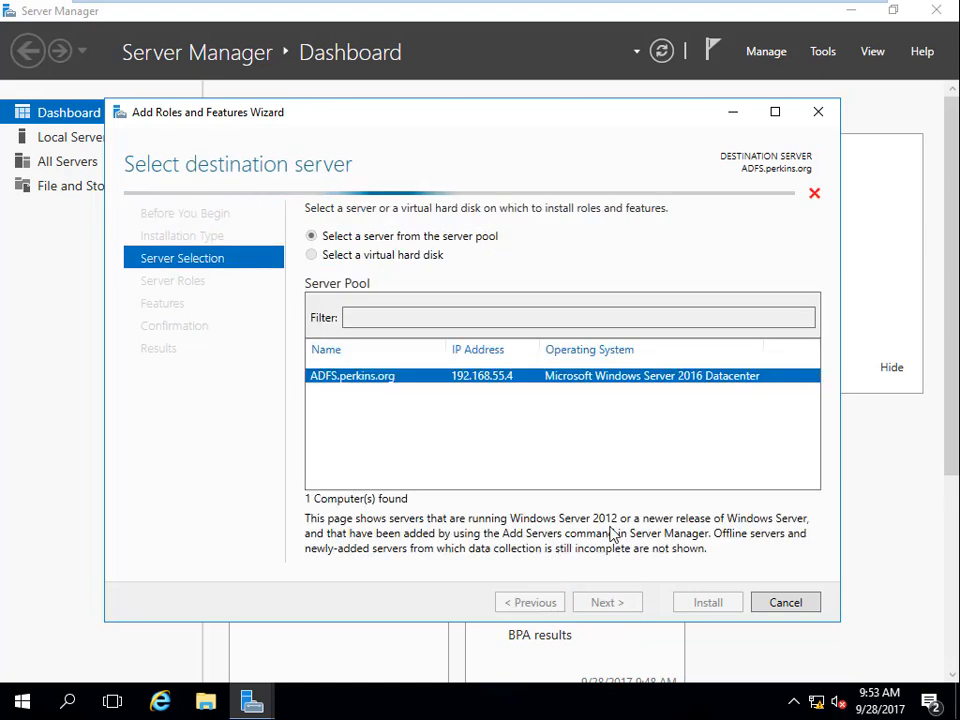
{"action": "left_click", "coordinate": [607, 602]}
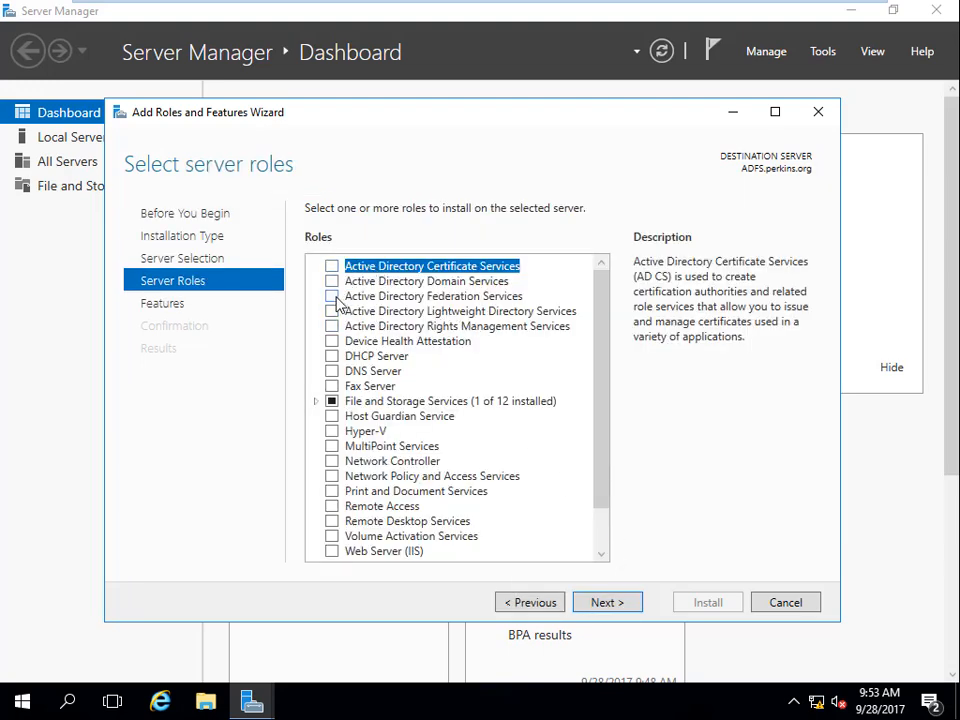
{"action": "left_click", "coordinate": [333, 296]}
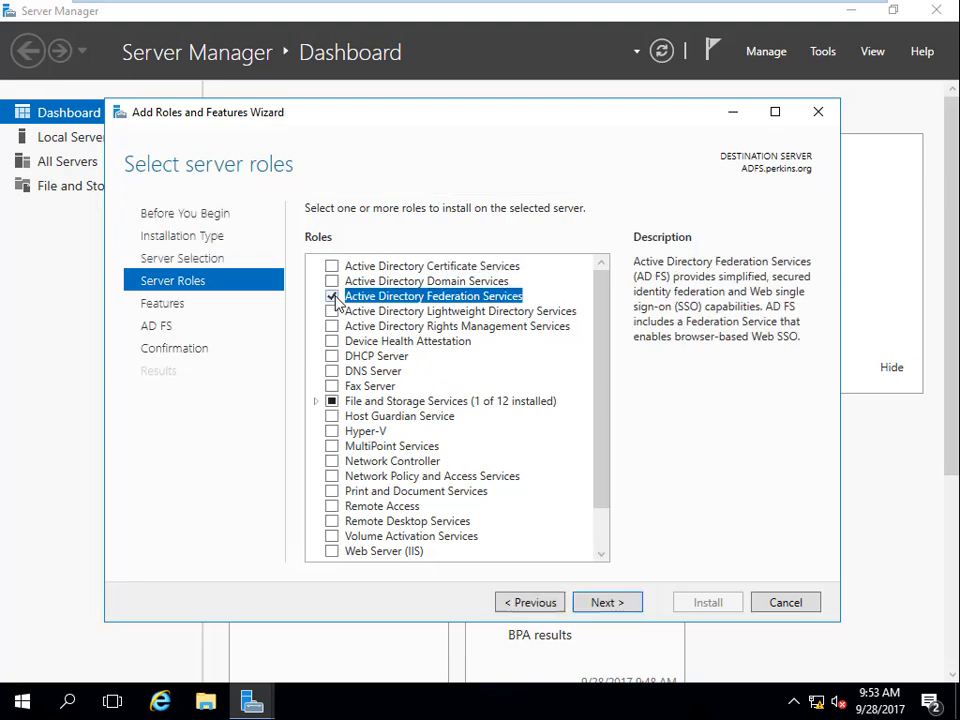
{"action": "left_click", "coordinate": [332, 296]}
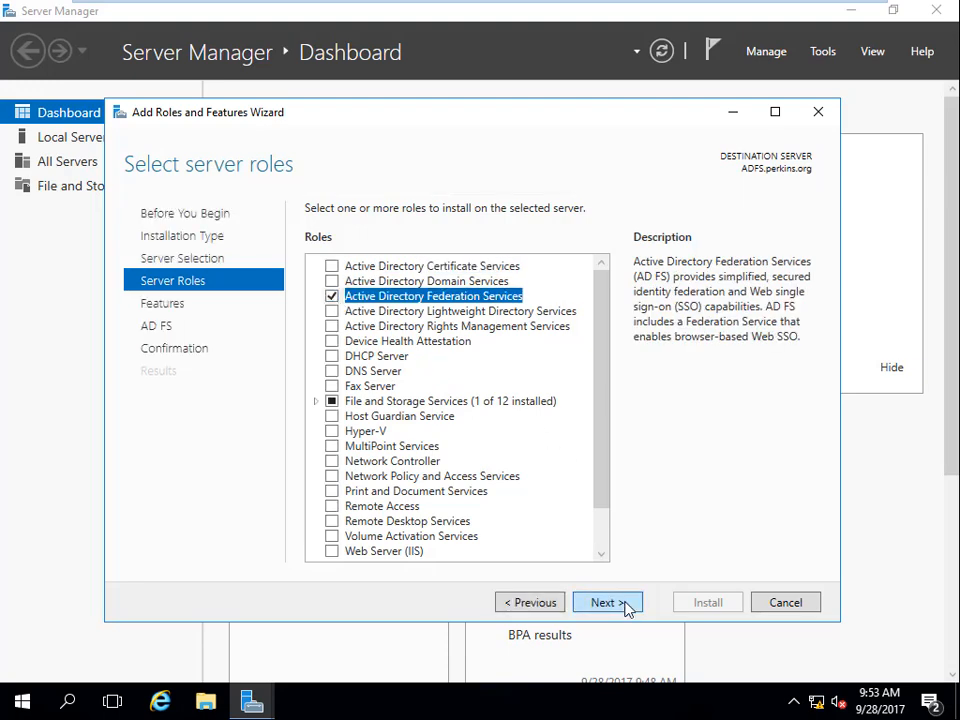
{"action": "left_click", "coordinate": [607, 602]}
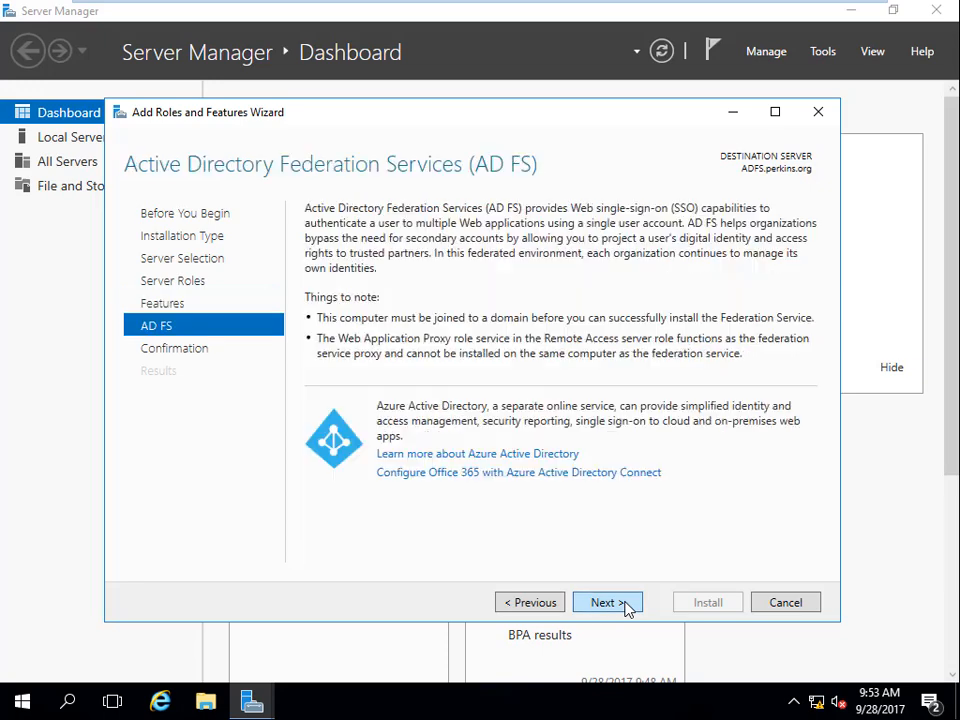
{"action": "left_click", "coordinate": [607, 602]}
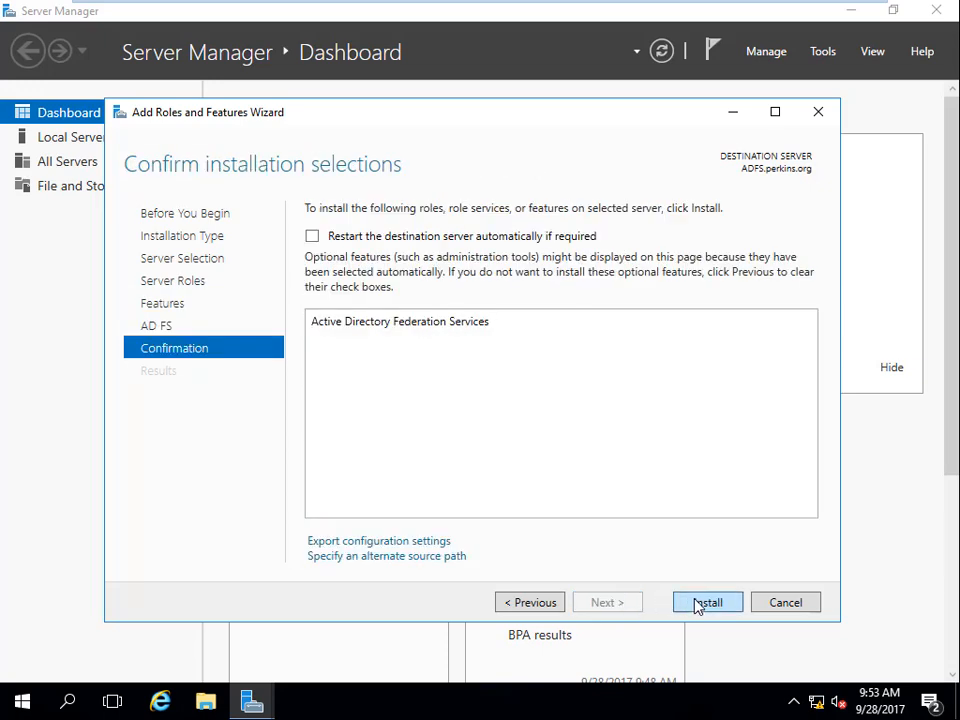
{"action": "left_click", "coordinate": [706, 602]}
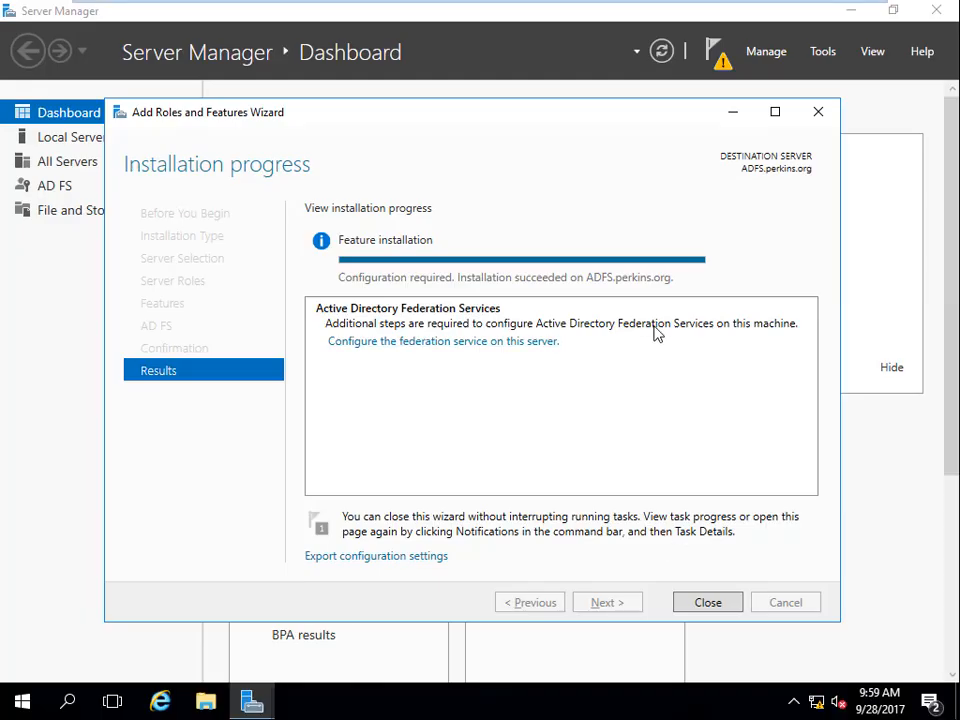
Begin configuring AD FS as the first farm server with current admin credentials, reaching certificate selection.
{"action": "left_click", "coordinate": [707, 602]}
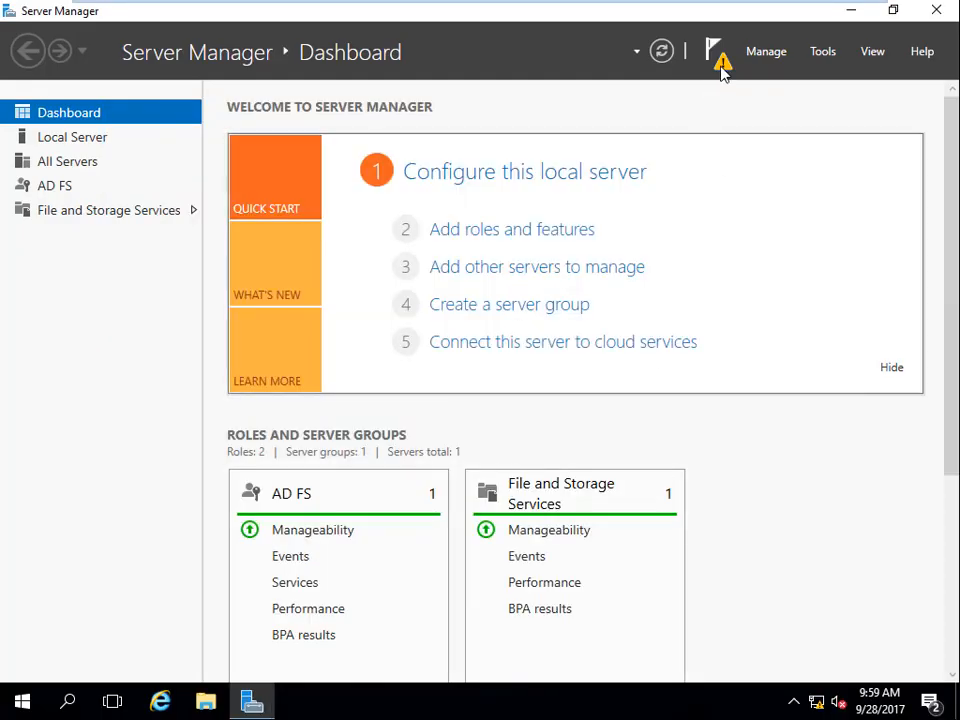
{"action": "left_click", "coordinate": [716, 50]}
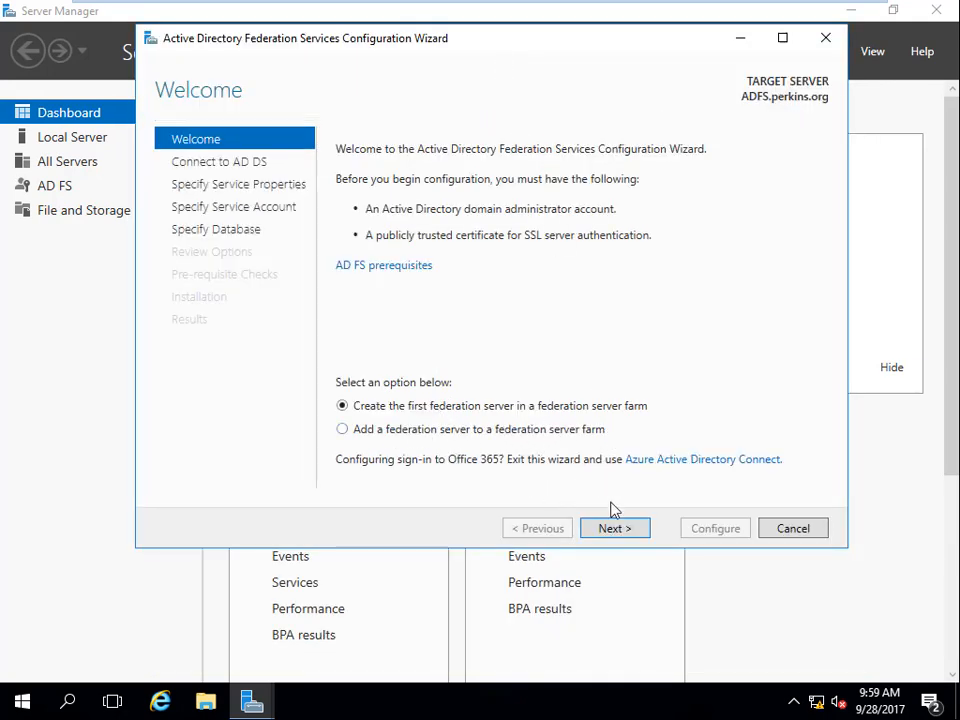
{"action": "left_click", "coordinate": [614, 528]}
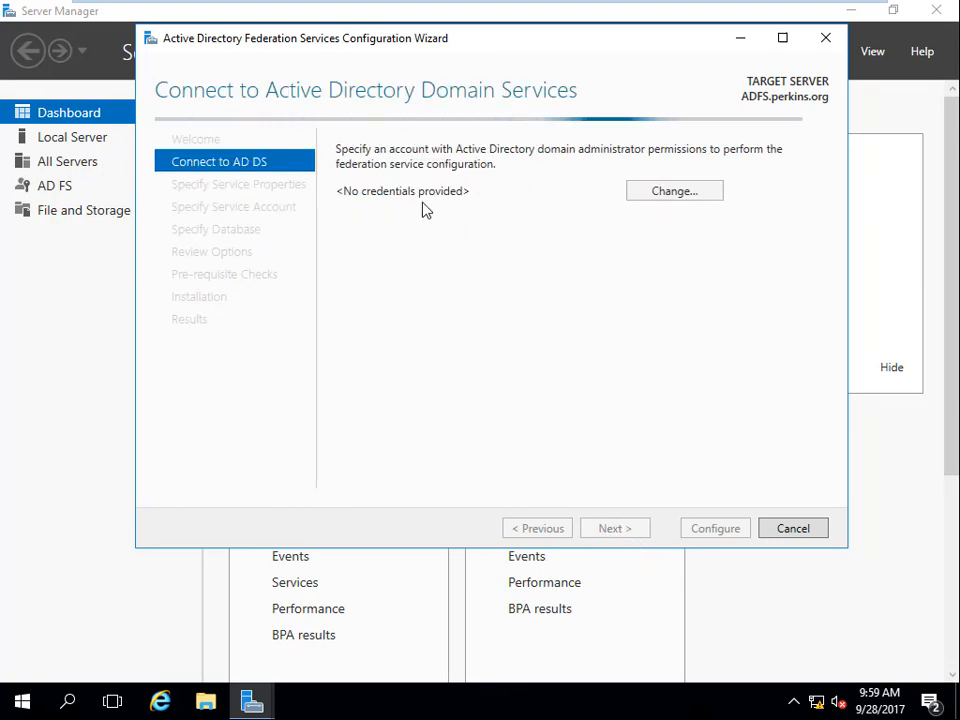
{"action": "left_click", "coordinate": [674, 190]}
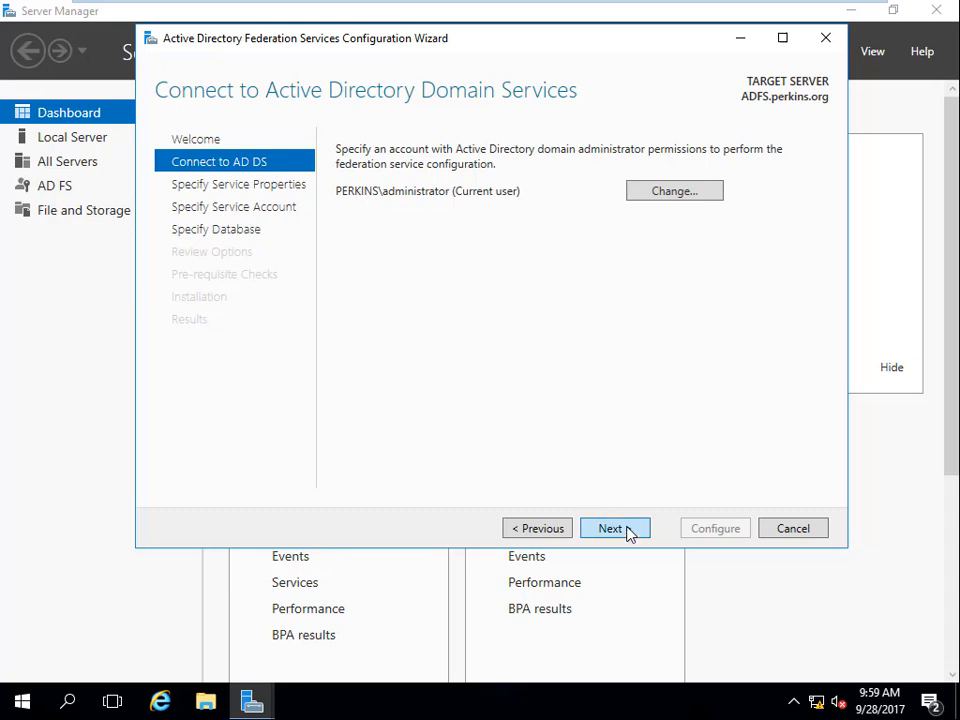
{"action": "left_click", "coordinate": [615, 528]}
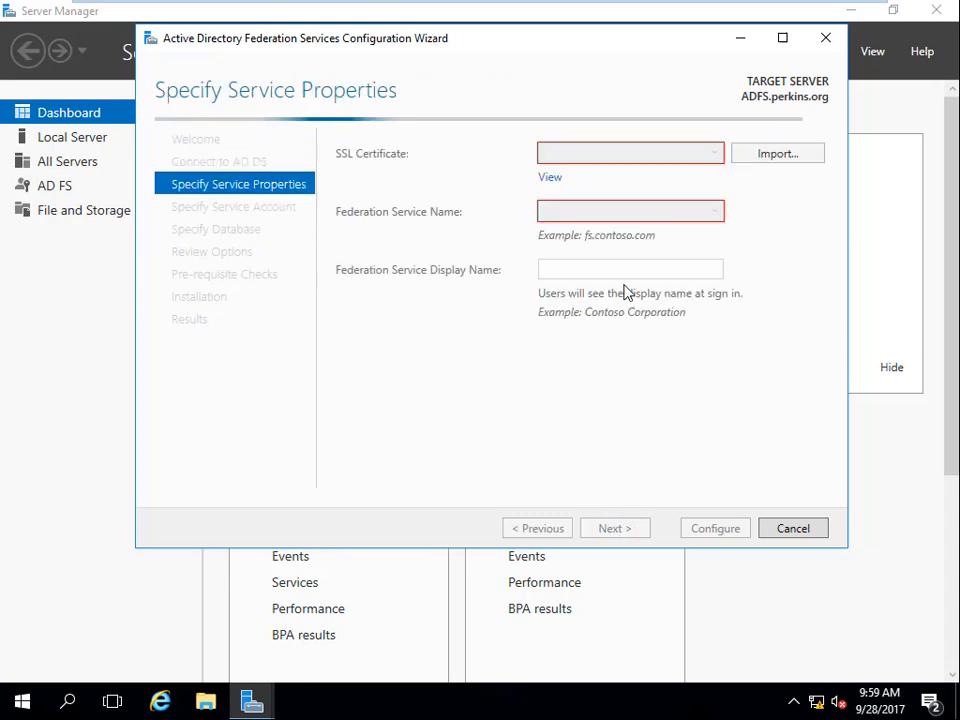
{"action": "left_click", "coordinate": [712, 153]}
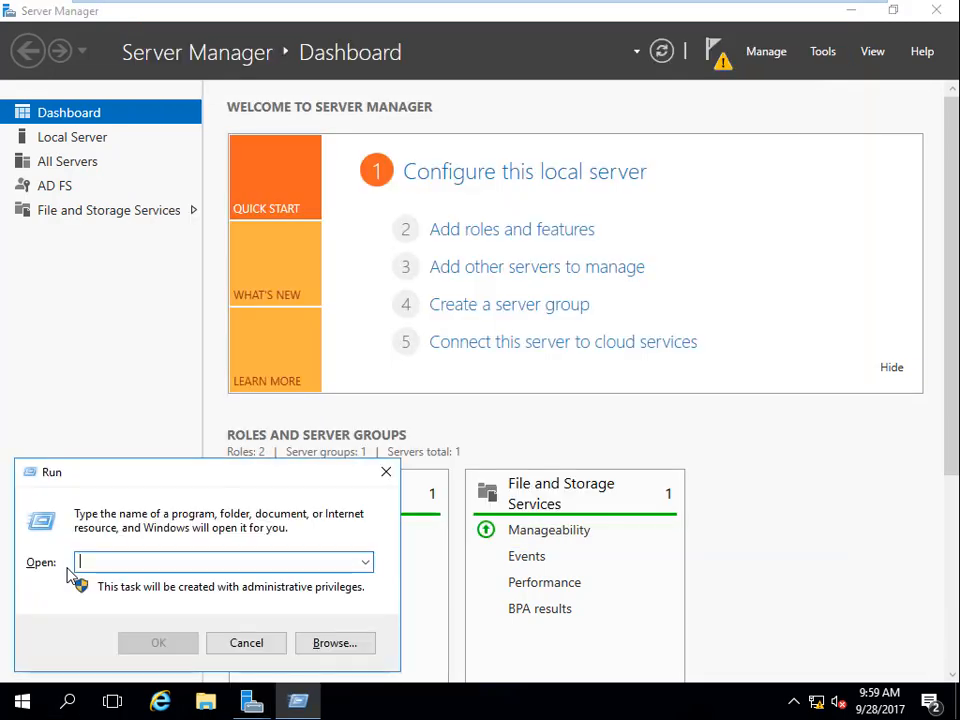
Launch mmc and add the Certificates snap-in for the local computer.
{"action": "type", "text": "mmc"}
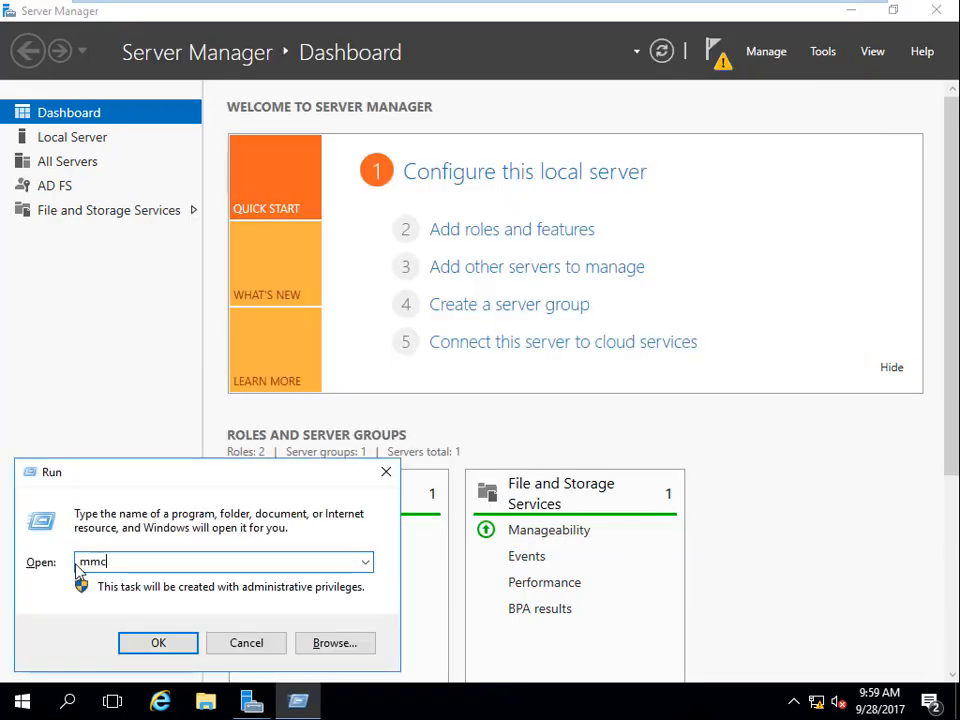
{"action": "left_click", "coordinate": [157, 642]}
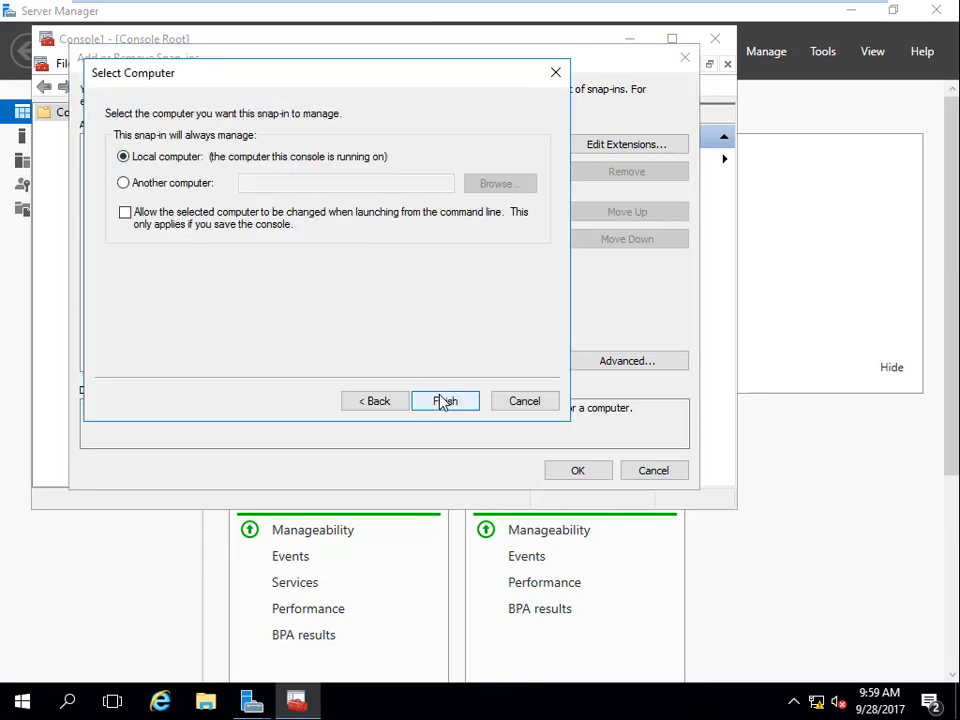
{"action": "left_click", "coordinate": [445, 400]}
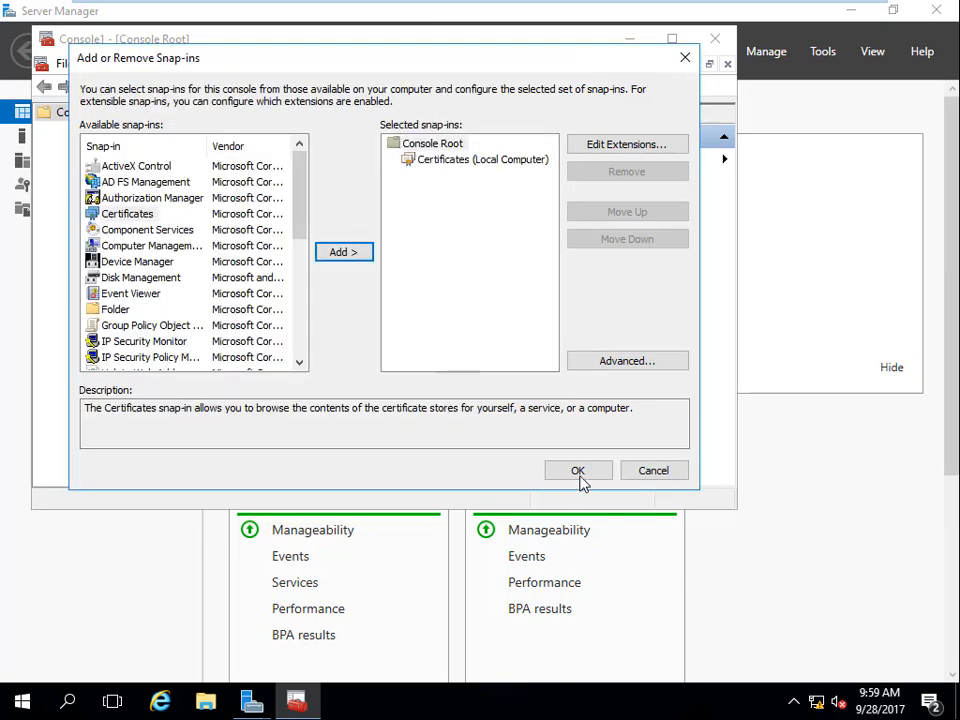
{"action": "left_click", "coordinate": [577, 470]}
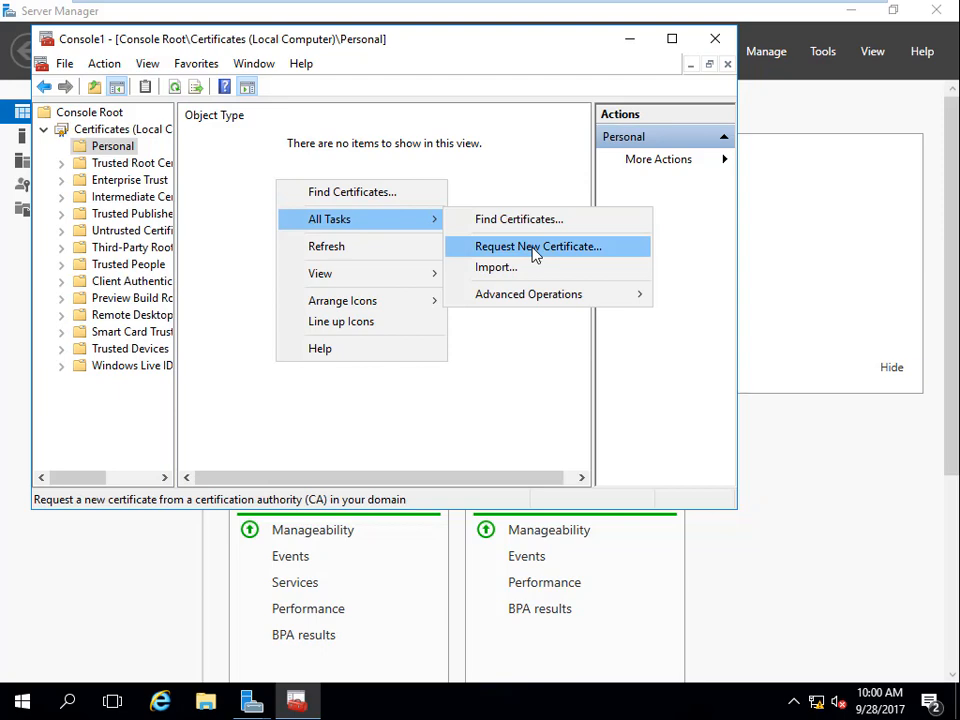
Request a new certificate using the Active Directory enrollment policy.
{"action": "left_click", "coordinate": [540, 246]}
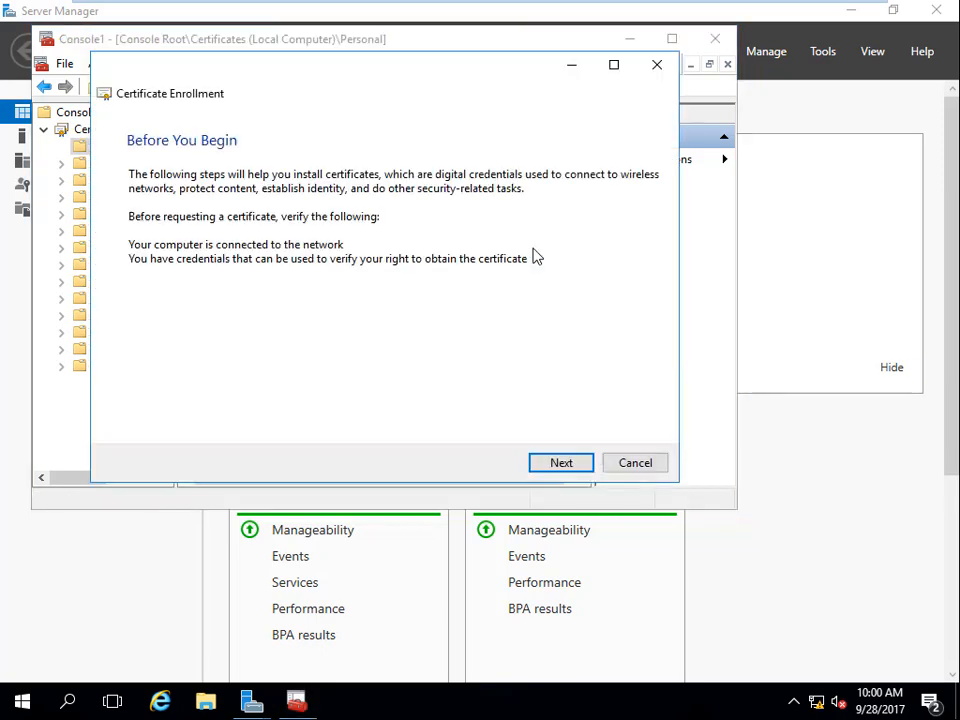
{"action": "left_click", "coordinate": [560, 462]}
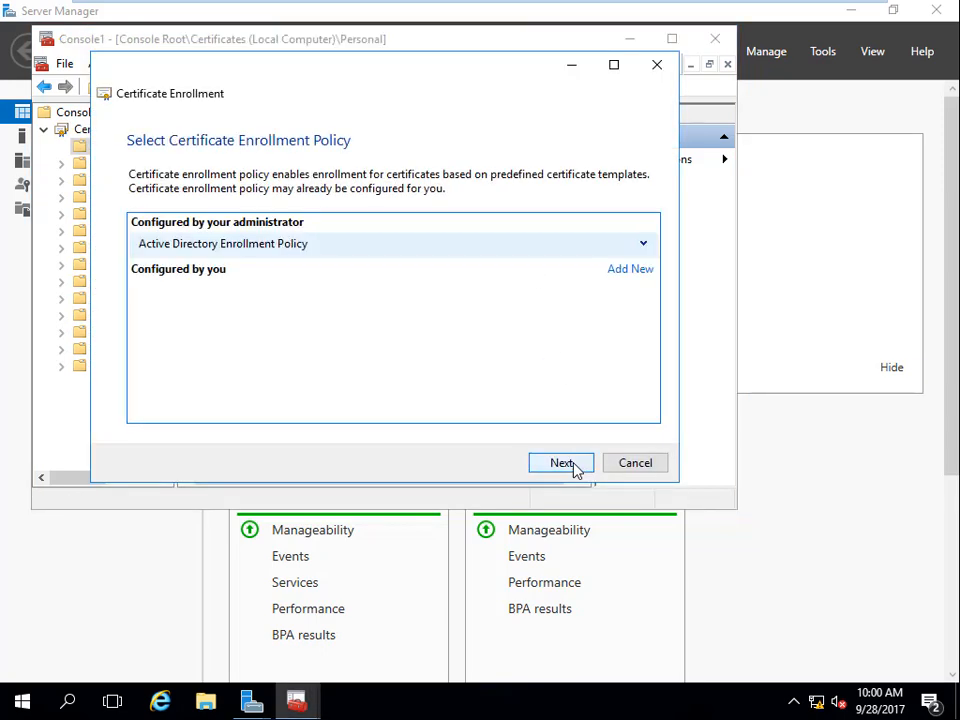
{"action": "left_click", "coordinate": [561, 462]}
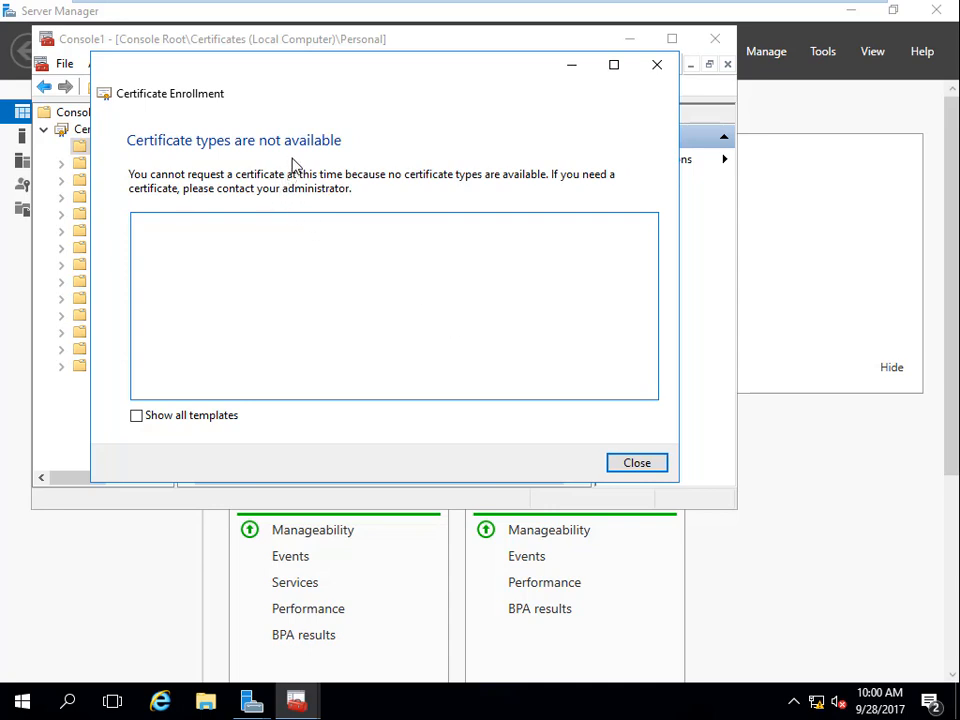
{"action": "mouse_move", "coordinate": [367, 212]}
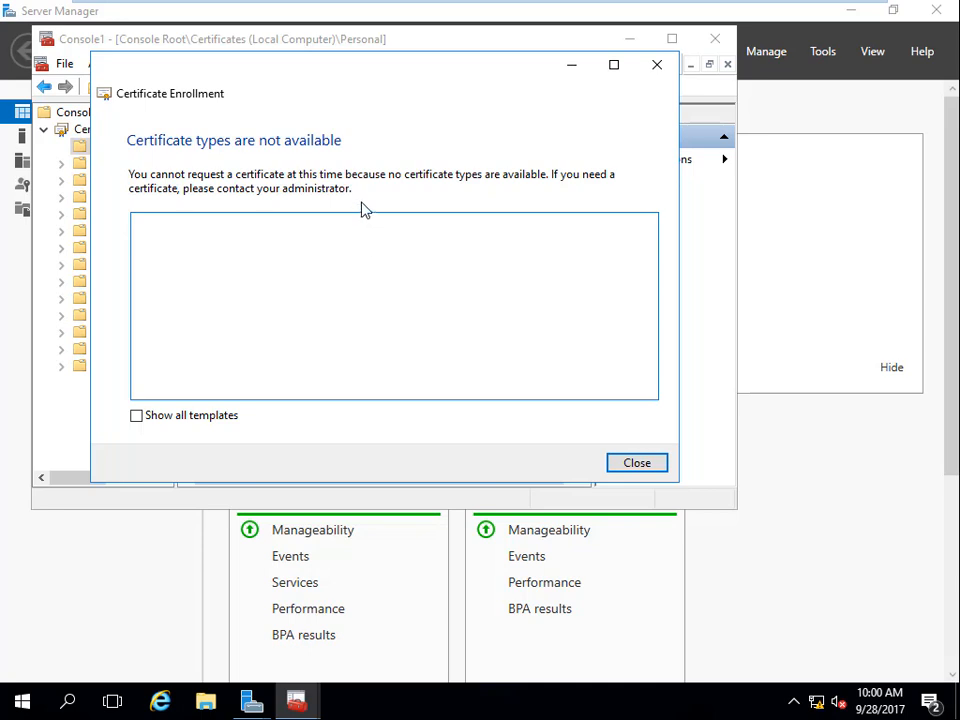
{"action": "mouse_move", "coordinate": [447, 373]}
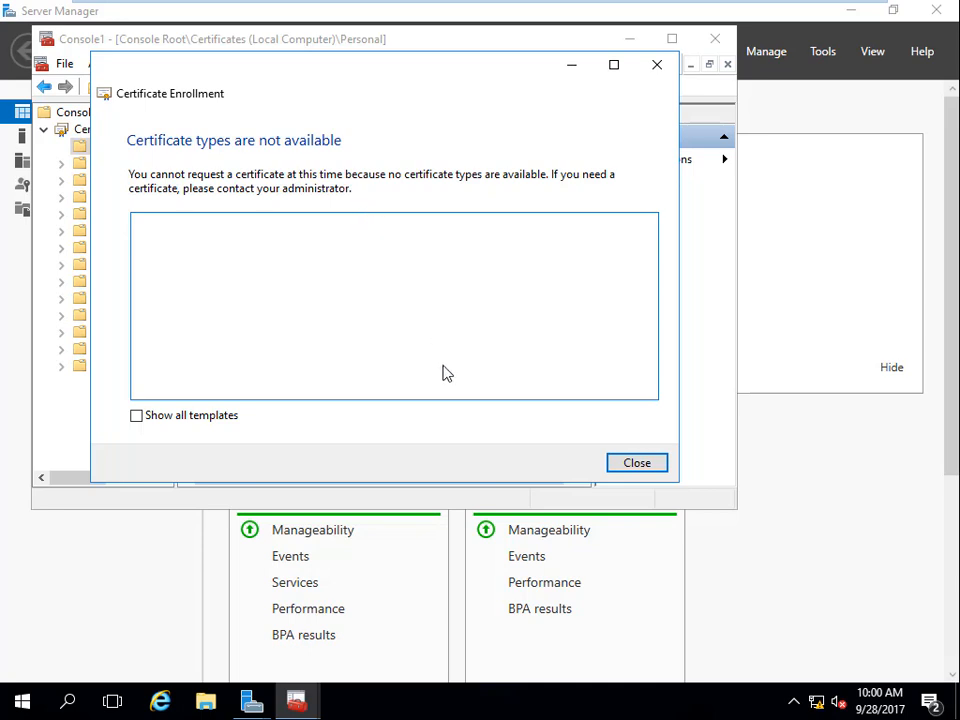
{"action": "mouse_move", "coordinate": [392, 233]}
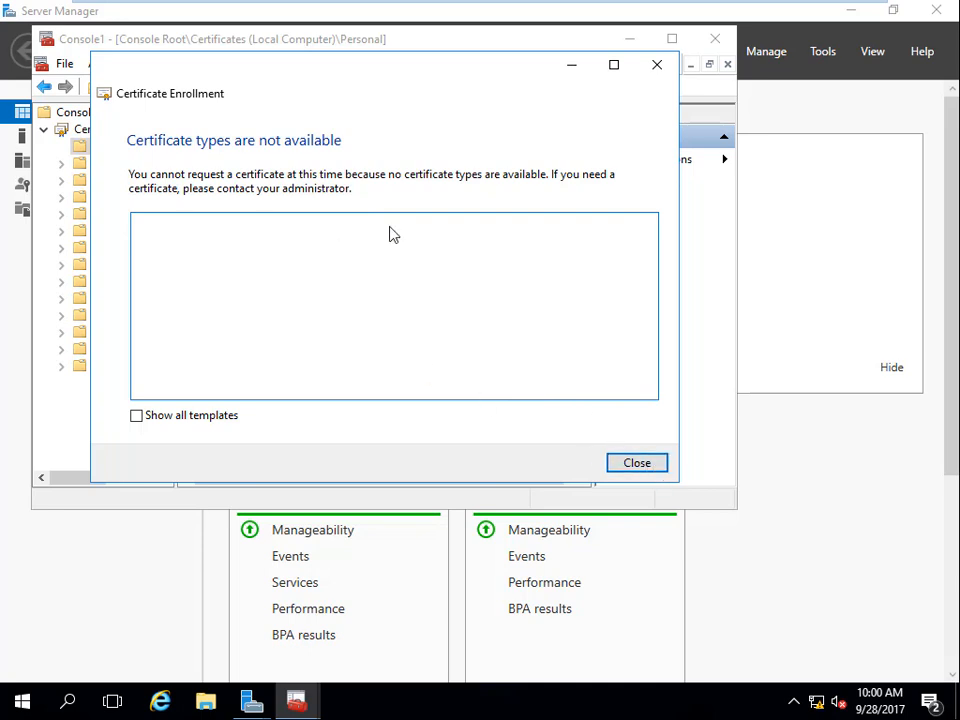
{"action": "mouse_move", "coordinate": [117, 294]}
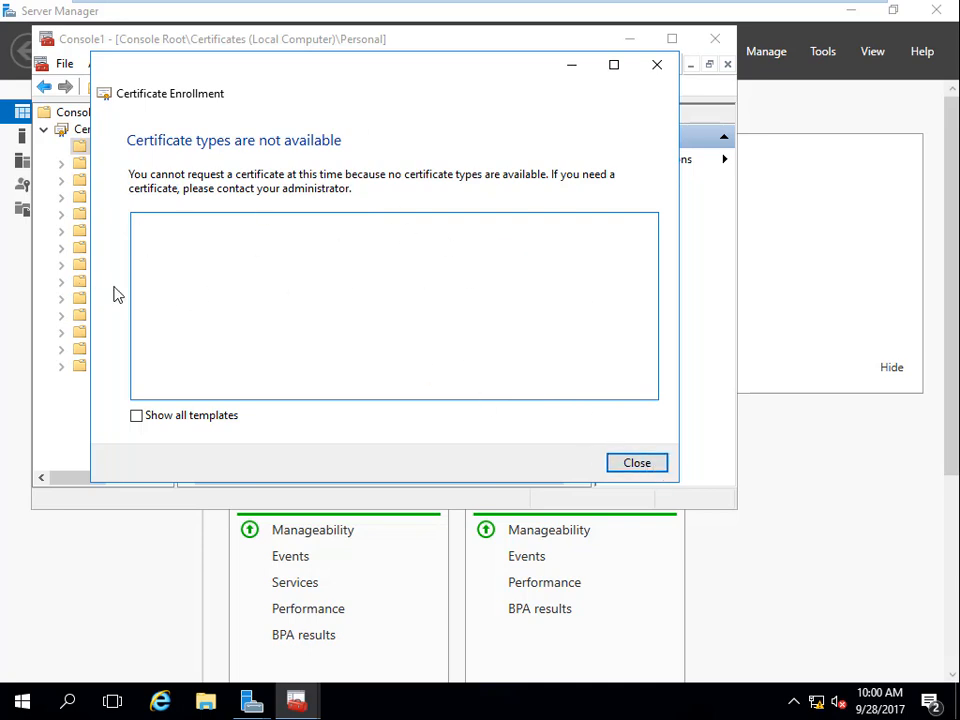
{"action": "mouse_move", "coordinate": [374, 353]}
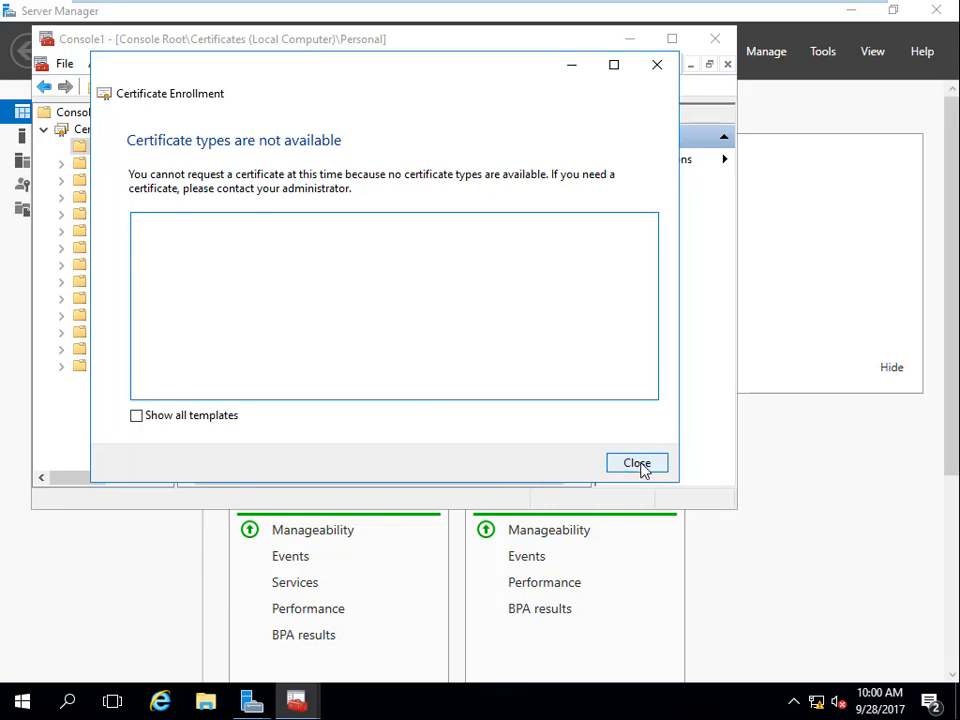
Dismiss the no-certificate-types notice and retry the certificate request.
{"action": "left_click", "coordinate": [637, 463]}
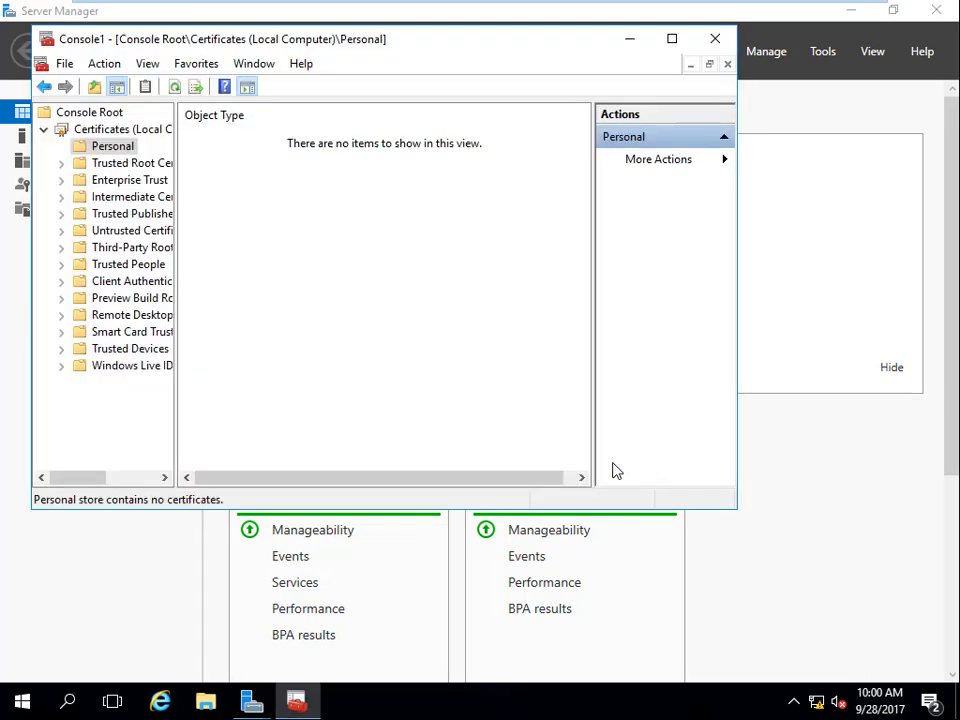
{"action": "mouse_move", "coordinate": [280, 176]}
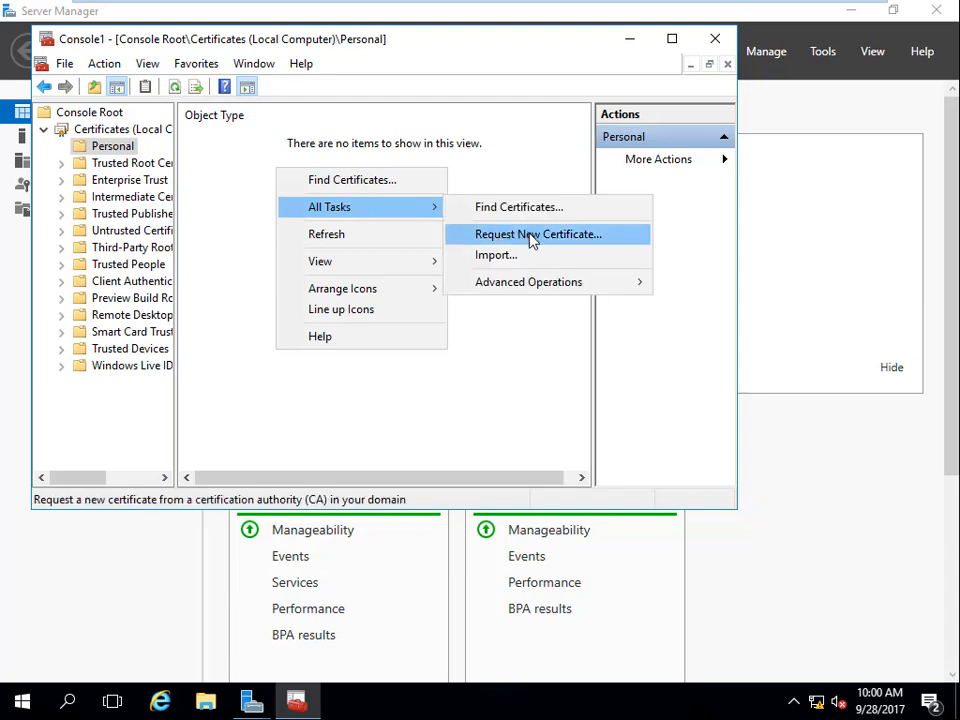
{"action": "left_click", "coordinate": [546, 233]}
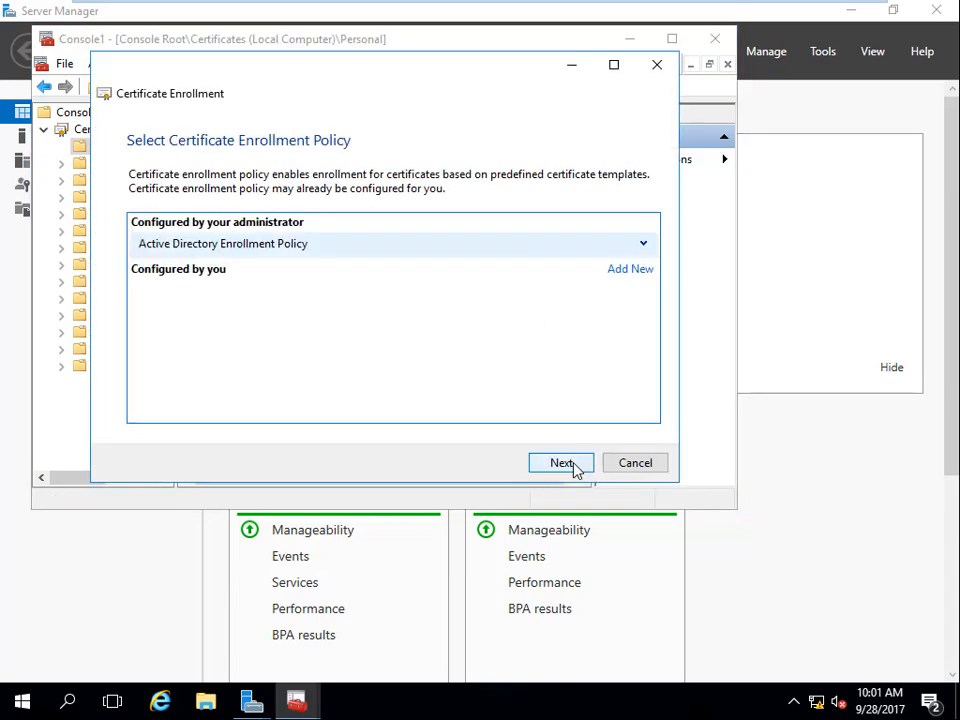
{"action": "left_click", "coordinate": [560, 462]}
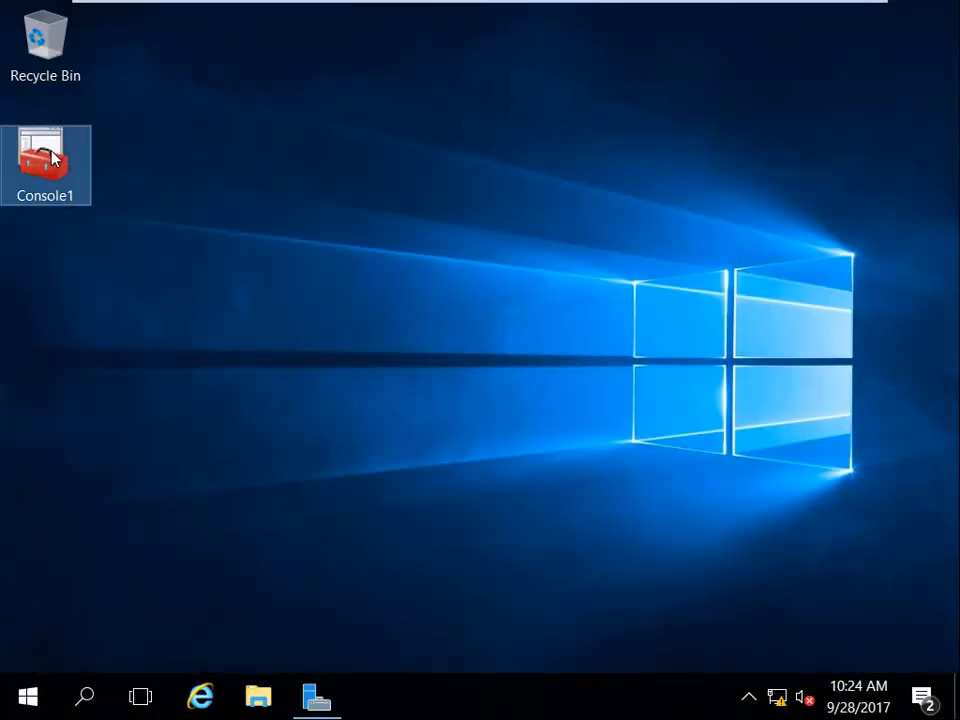
Reopen Console1 and start a new certificate request past the enrollment policy page.
{"action": "double_click", "coordinate": [45, 155]}
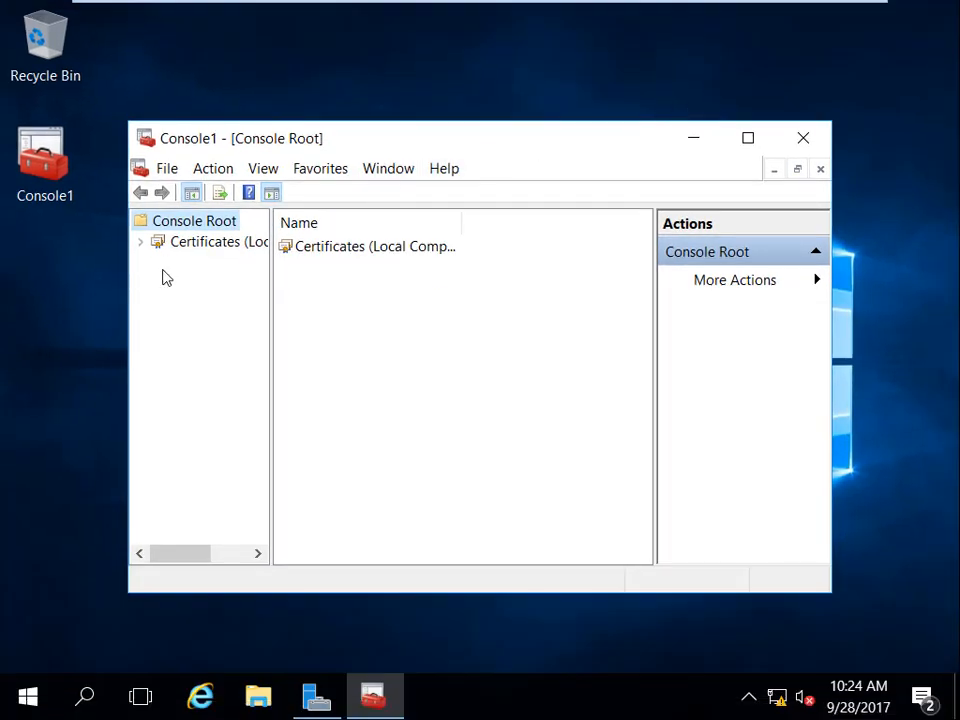
{"action": "left_click", "coordinate": [140, 241]}
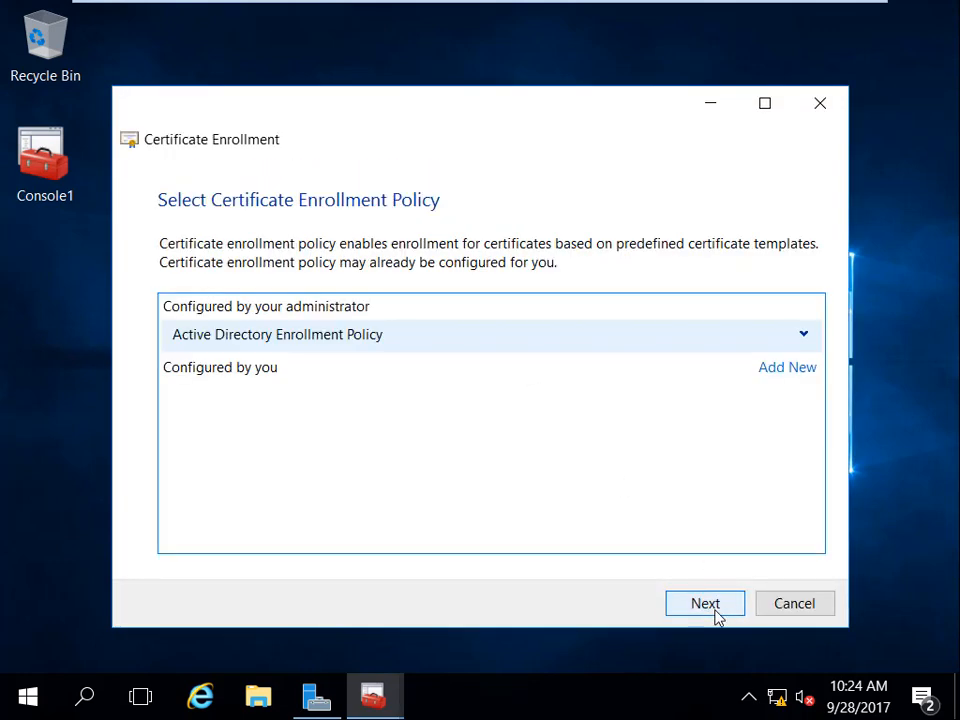
{"action": "left_click", "coordinate": [704, 603]}
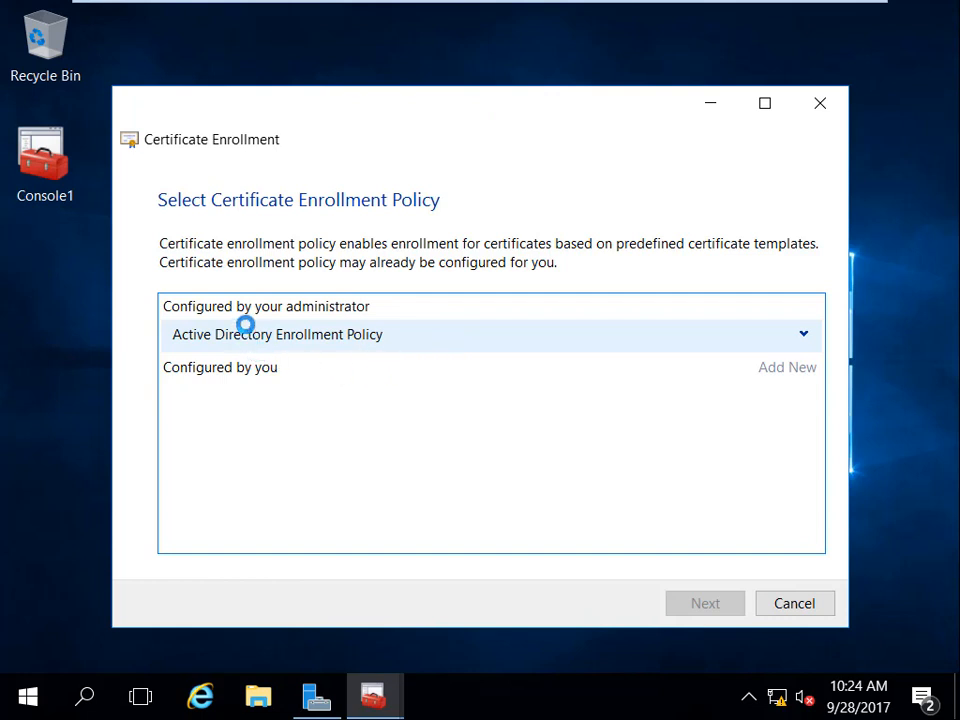
Select the ADFS certificate template and enroll it.
{"action": "left_click", "coordinate": [705, 603]}
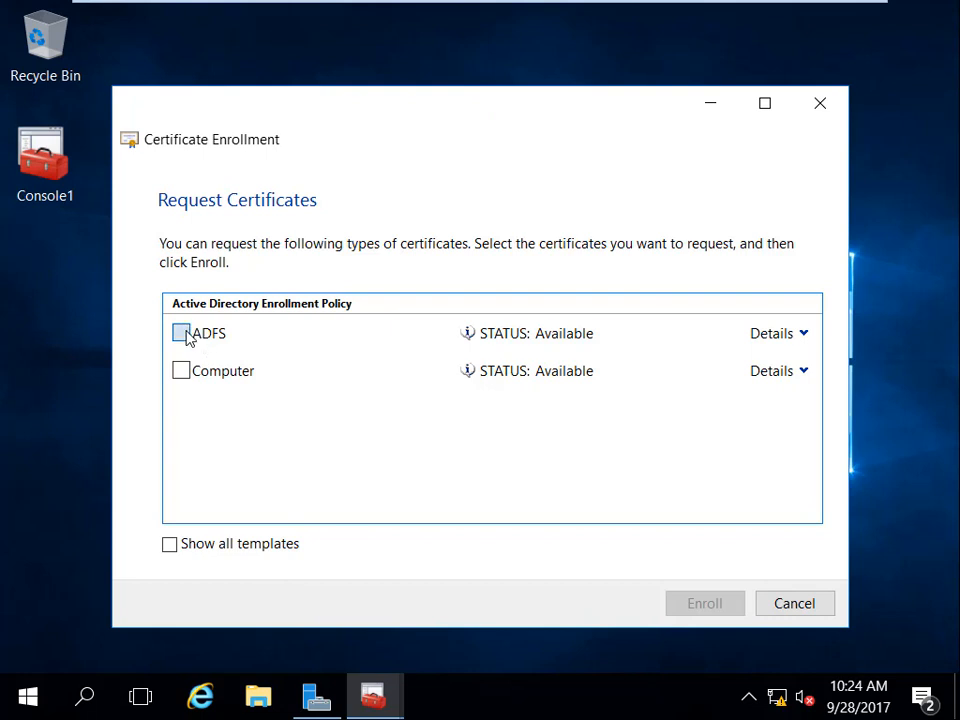
{"action": "left_click", "coordinate": [181, 333]}
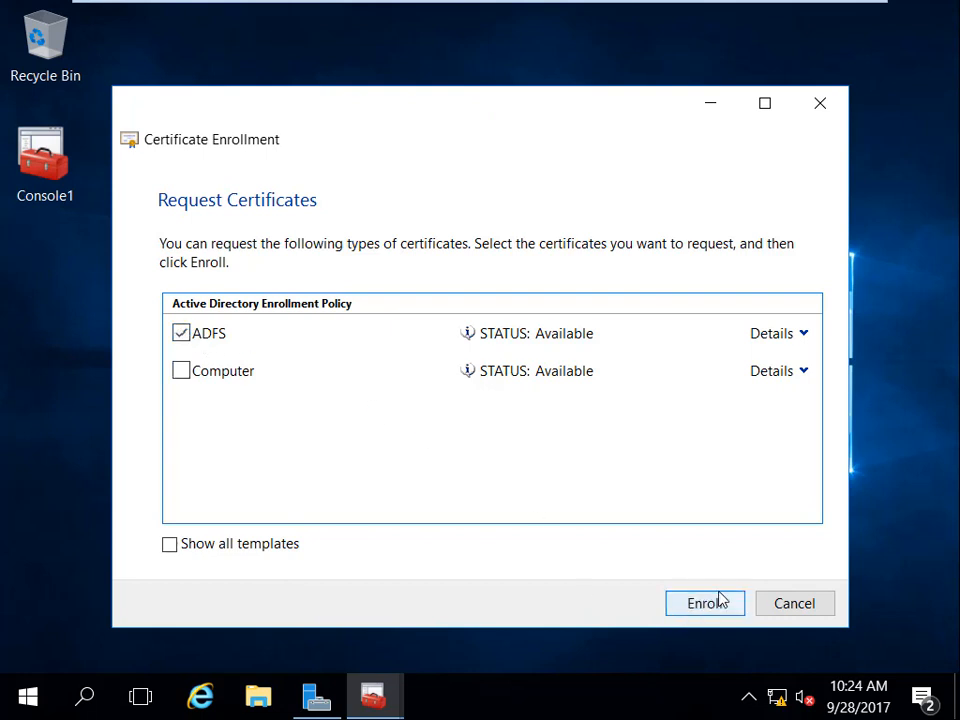
{"action": "left_click", "coordinate": [704, 602]}
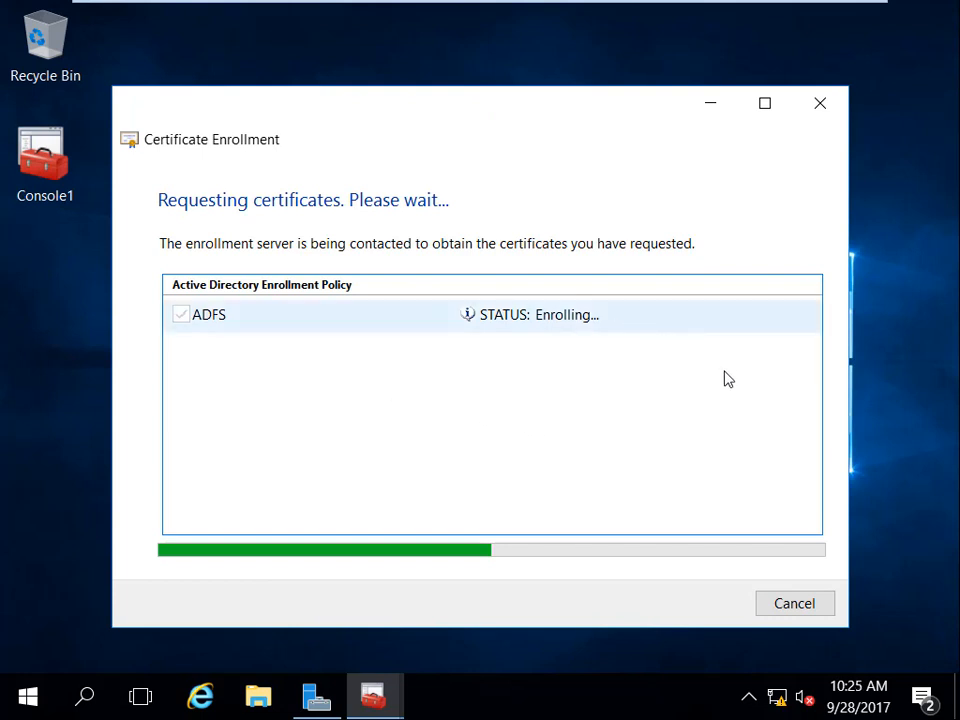
{"action": "mouse_move", "coordinate": [553, 330]}
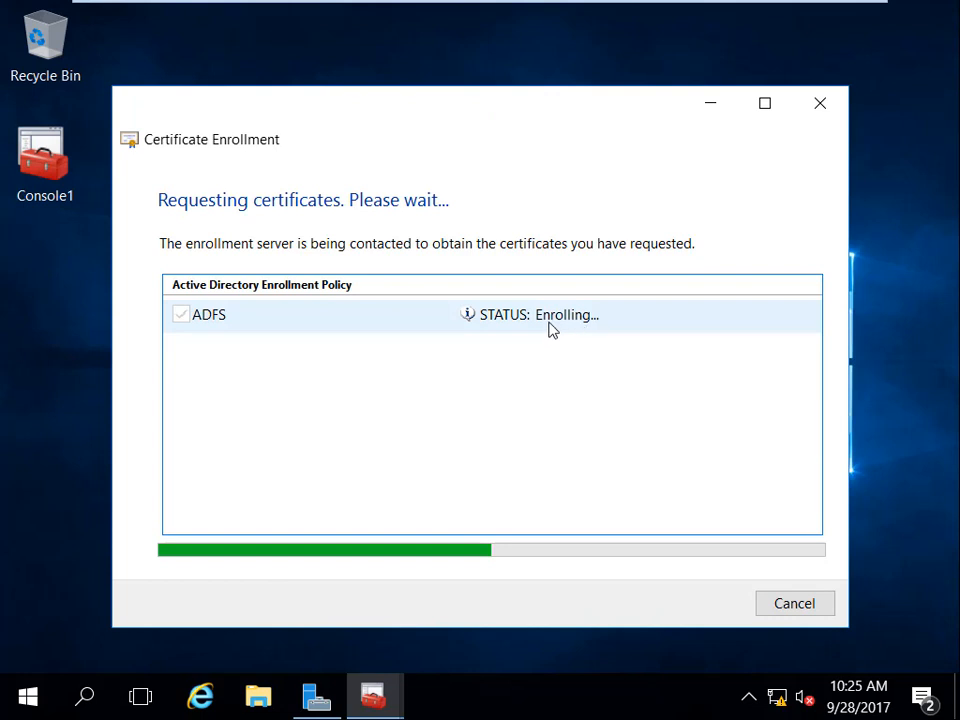
{"action": "mouse_move", "coordinate": [544, 329]}
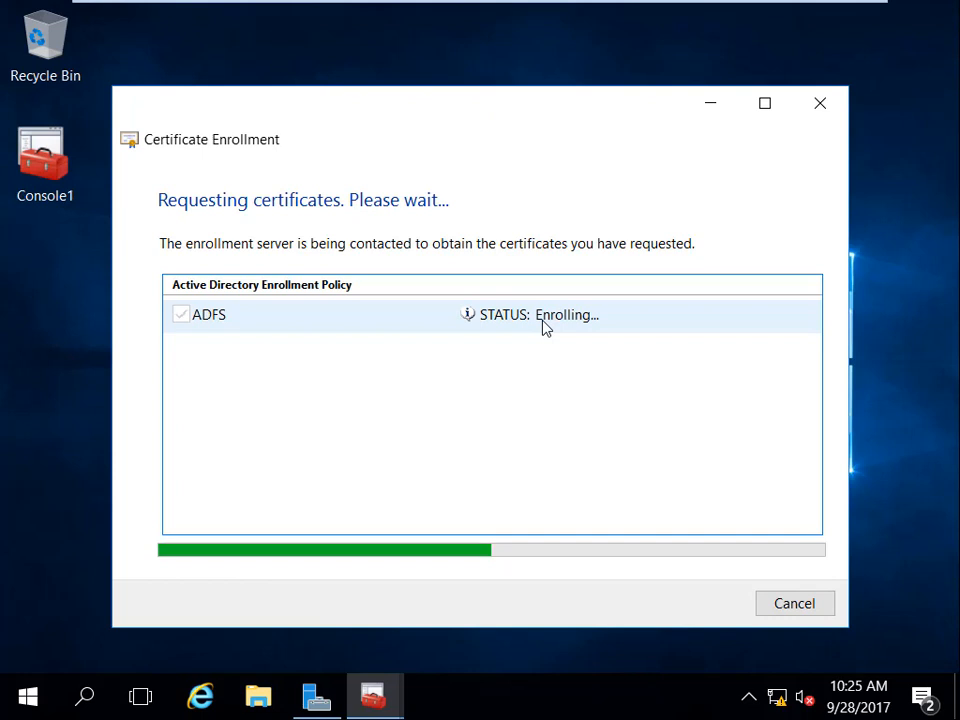
{"action": "mouse_move", "coordinate": [585, 330]}
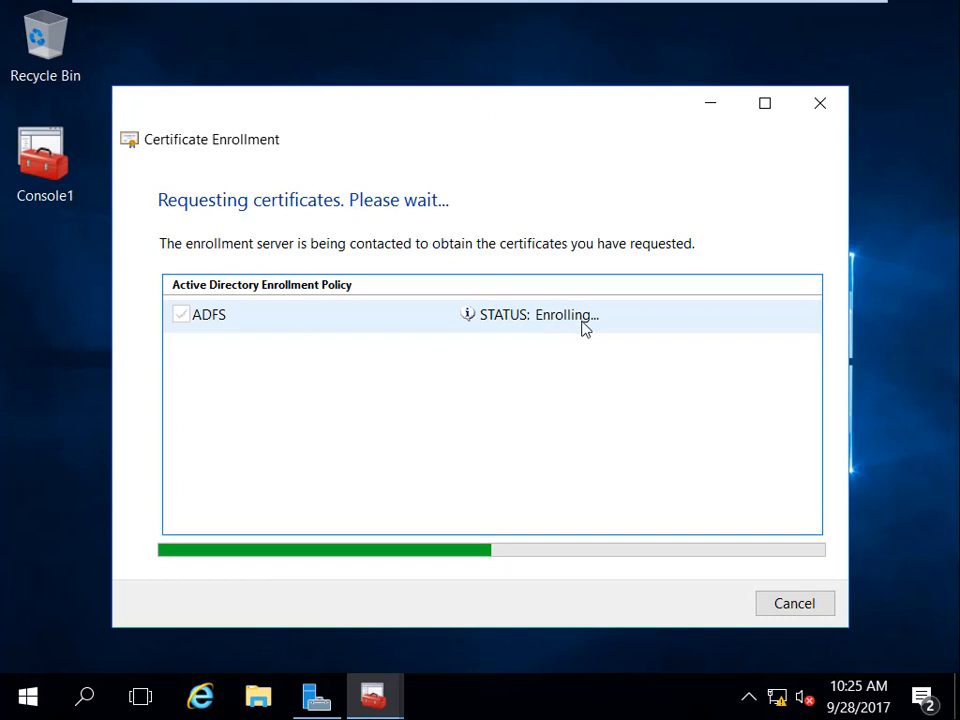
{"action": "mouse_move", "coordinate": [608, 328]}
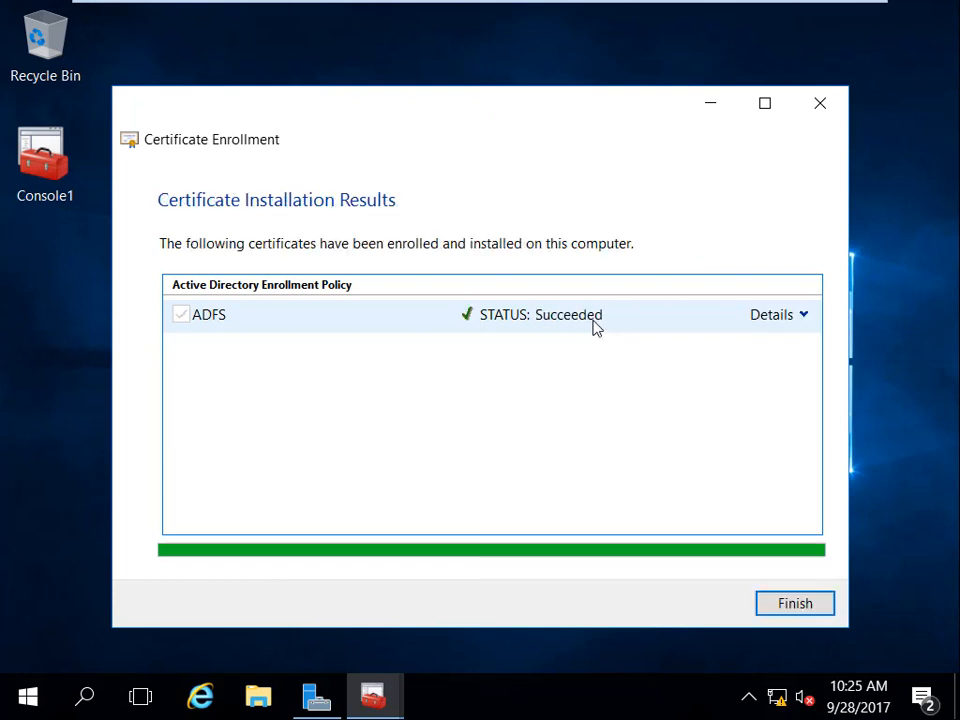
{"action": "mouse_move", "coordinate": [583, 330]}
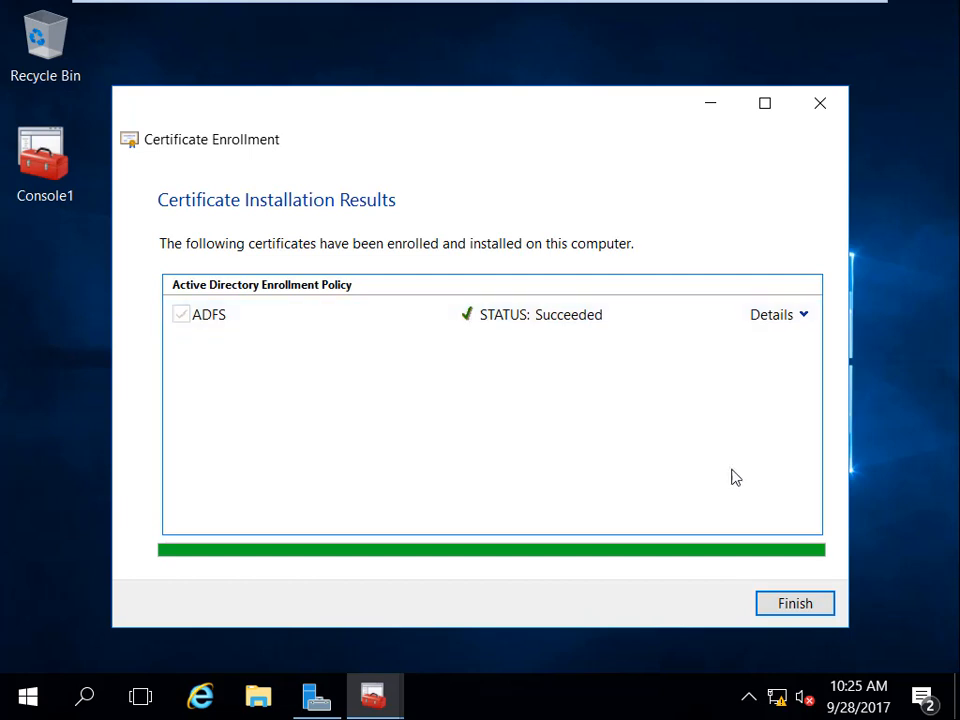
Finish enrollment, return to Server Manager, and launch 'Configure the federation service on this server'.
{"action": "left_click", "coordinate": [794, 603]}
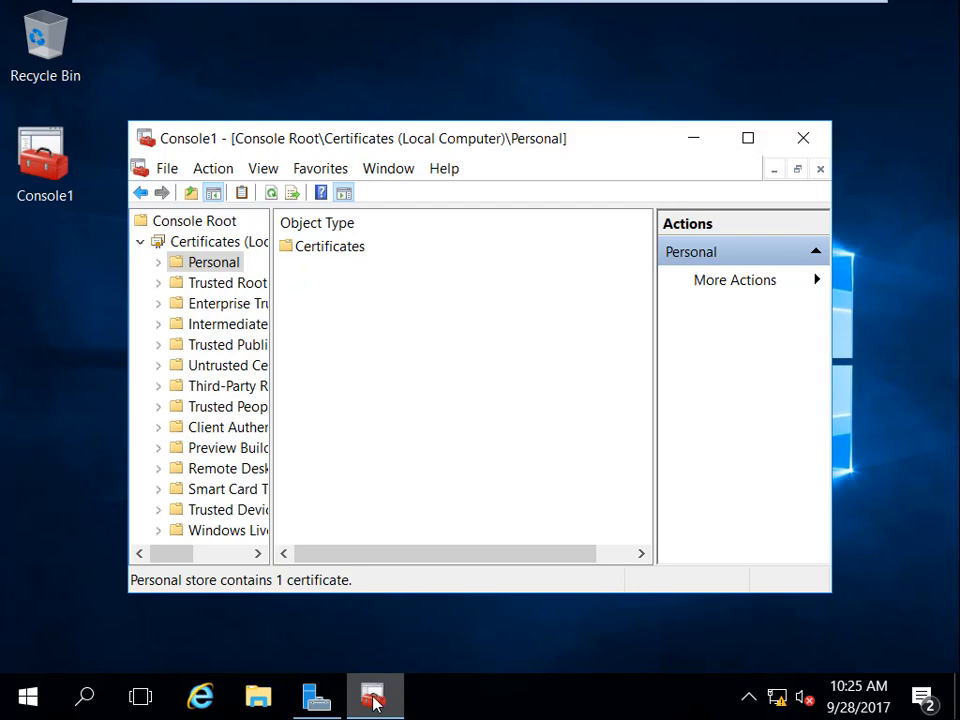
{"action": "left_click", "coordinate": [318, 693]}
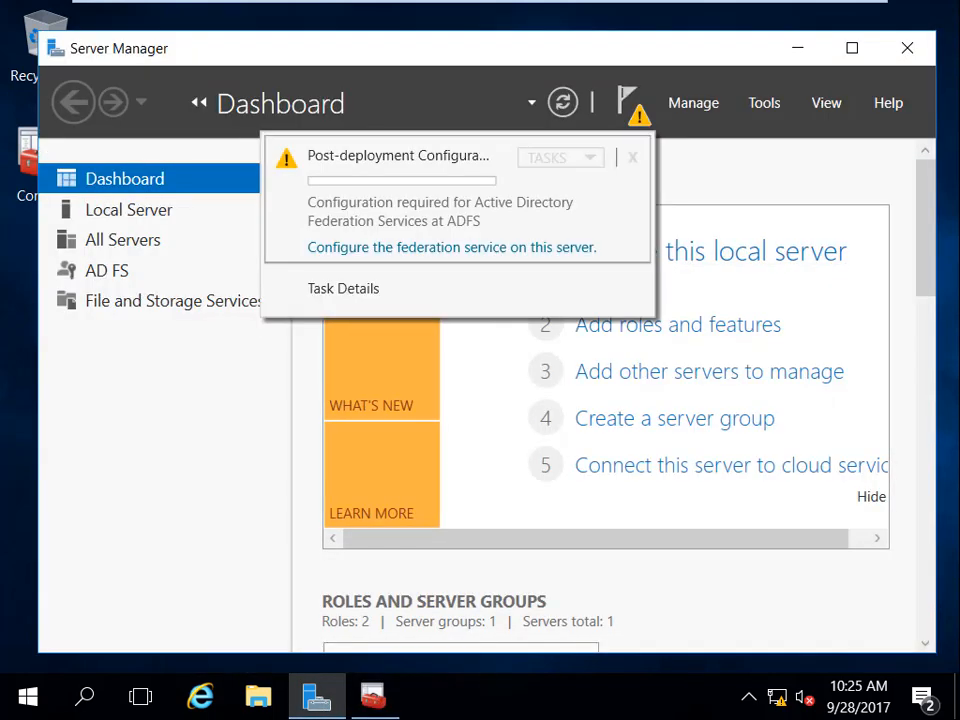
{"action": "left_click", "coordinate": [457, 247]}
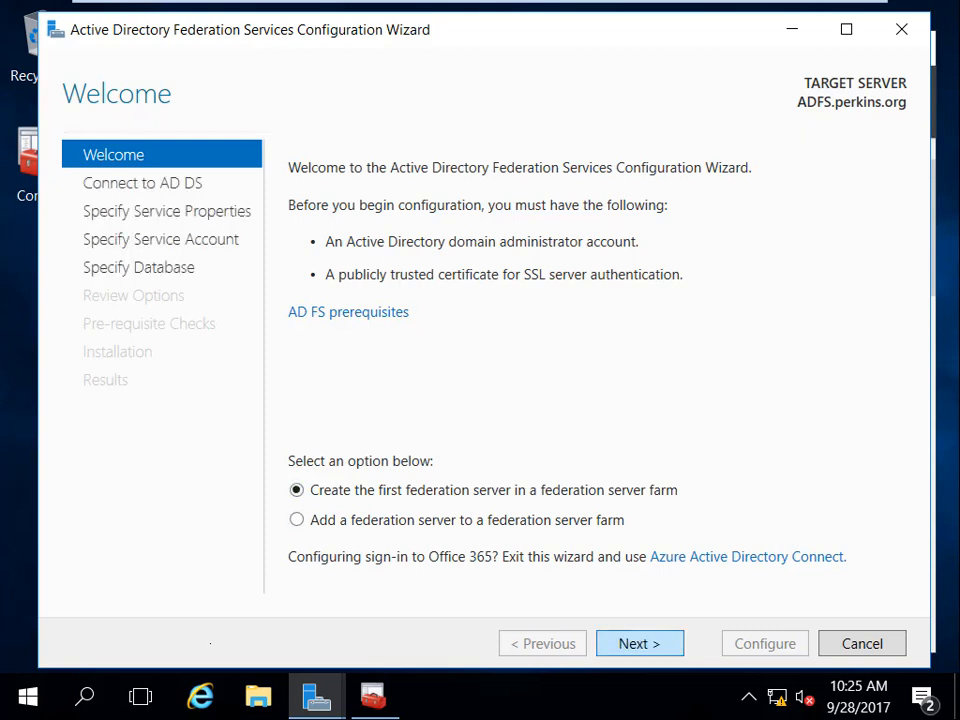
Create the first farm server with current administrator credentials and the ADFS.perkins.org SSL certificate.
{"action": "left_click", "coordinate": [639, 643]}
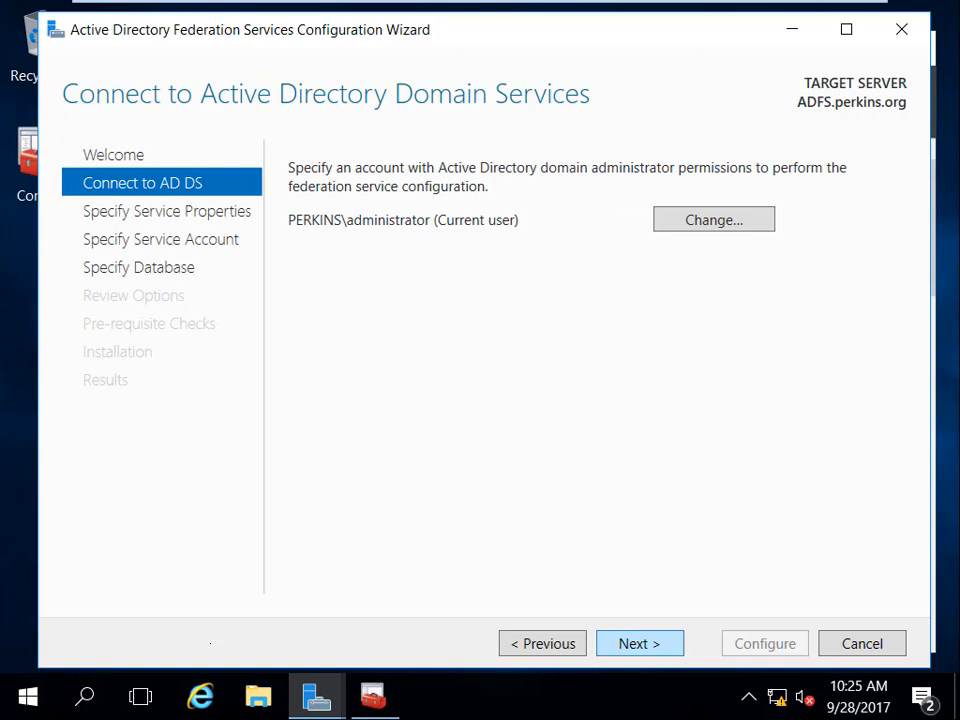
{"action": "left_click", "coordinate": [639, 643]}
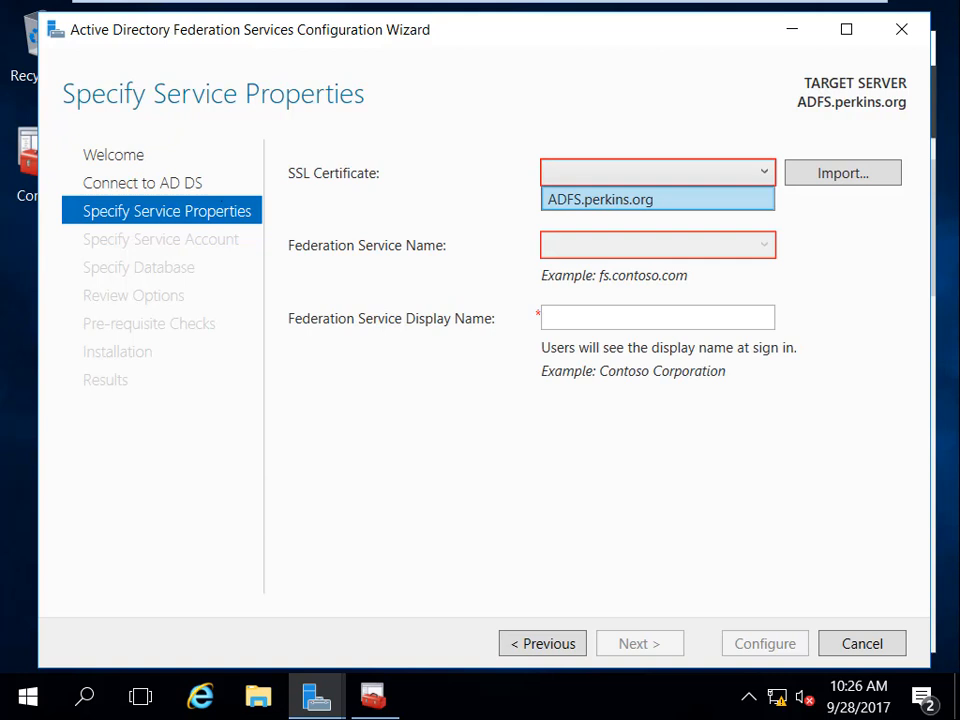
{"action": "left_click", "coordinate": [657, 199]}
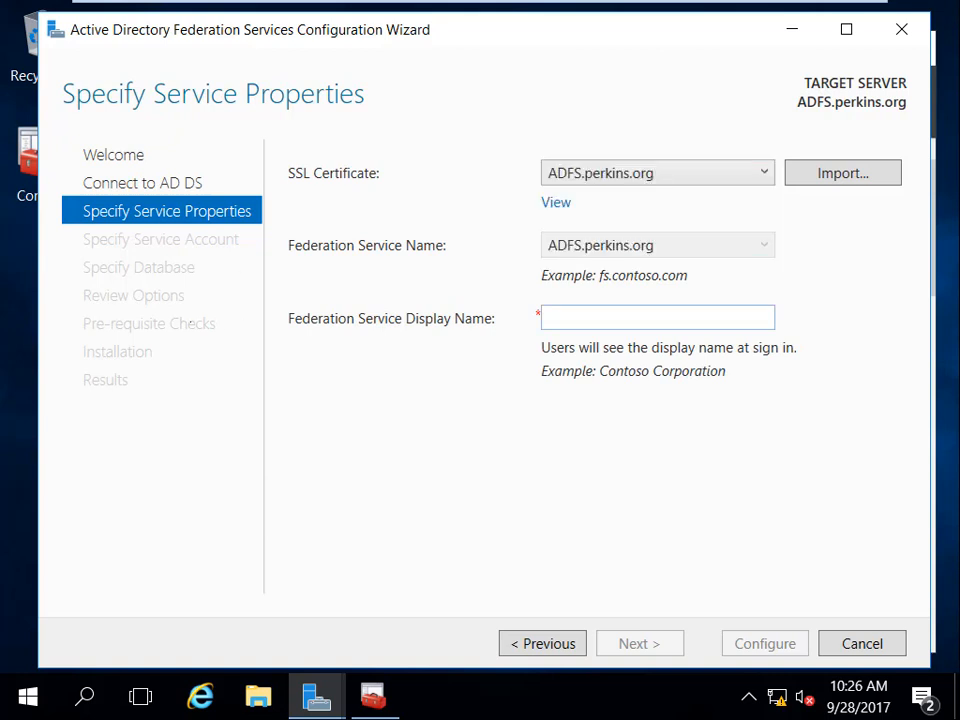
Set the federation service display name to 'Chicken Wings Incorporated' and continue.
{"action": "type", "text": "C"}
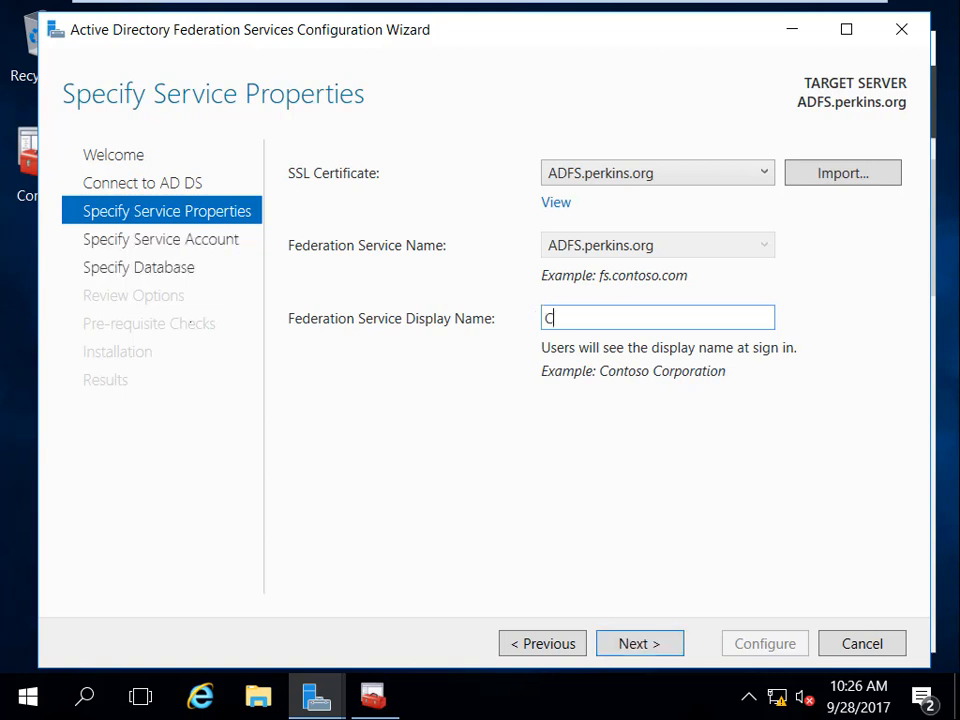
{"action": "type", "text": "hicken"}
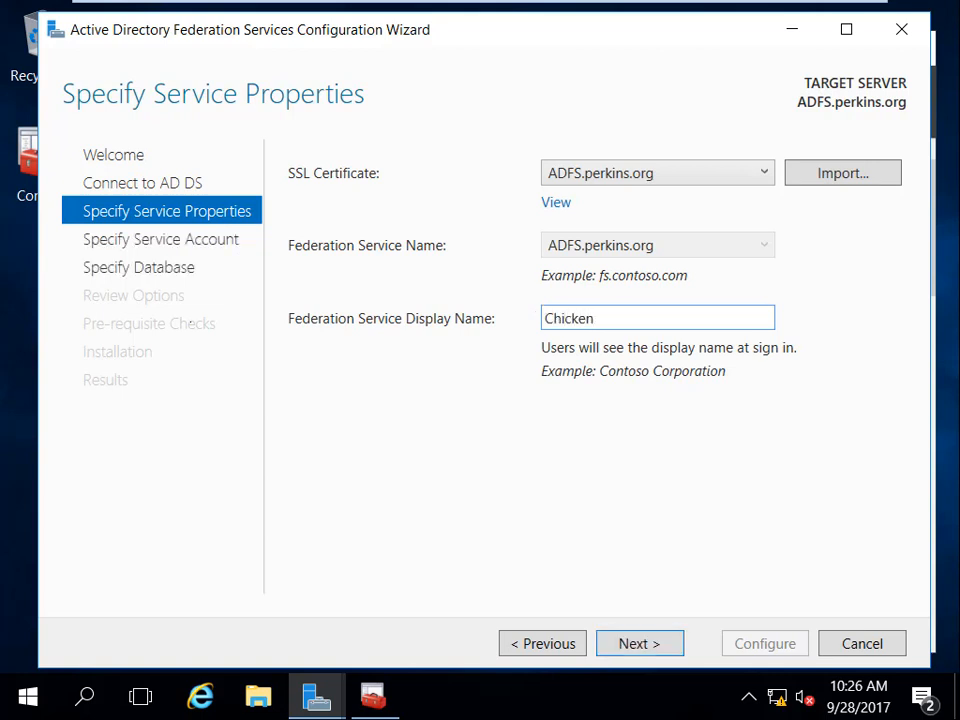
{"action": "type", "text": "Wings In"}
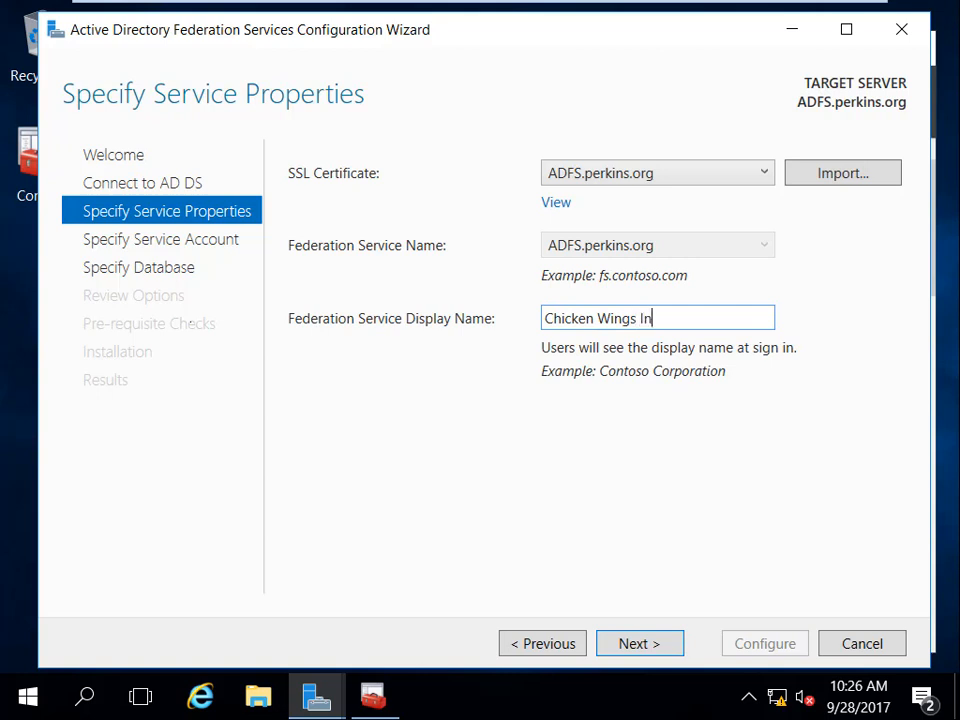
{"action": "type", "text": "corporated"}
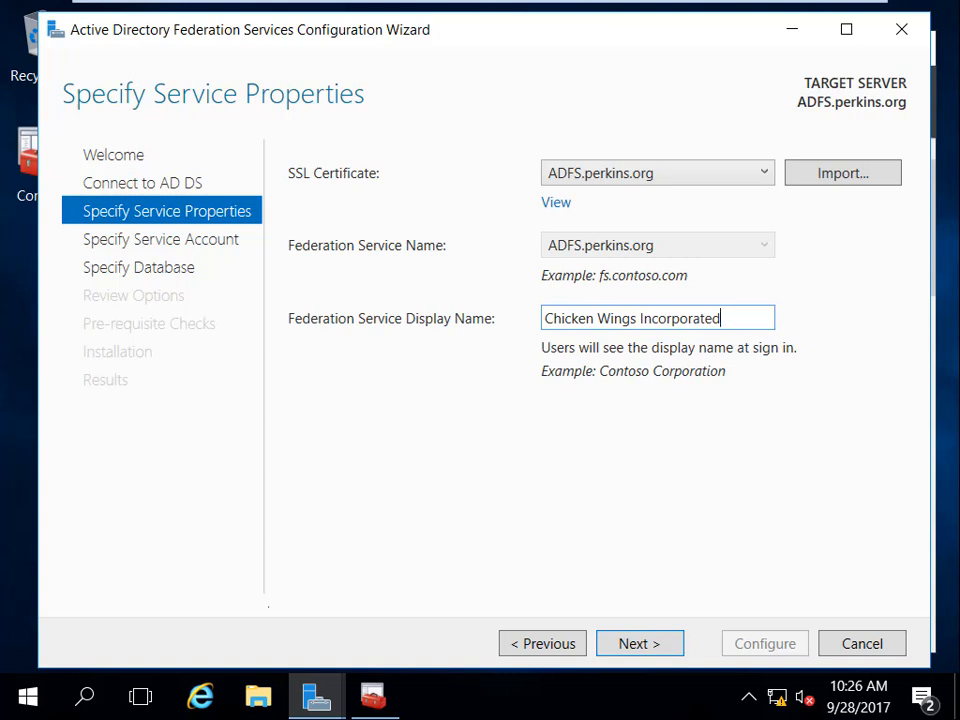
{"action": "left_click", "coordinate": [640, 643]}
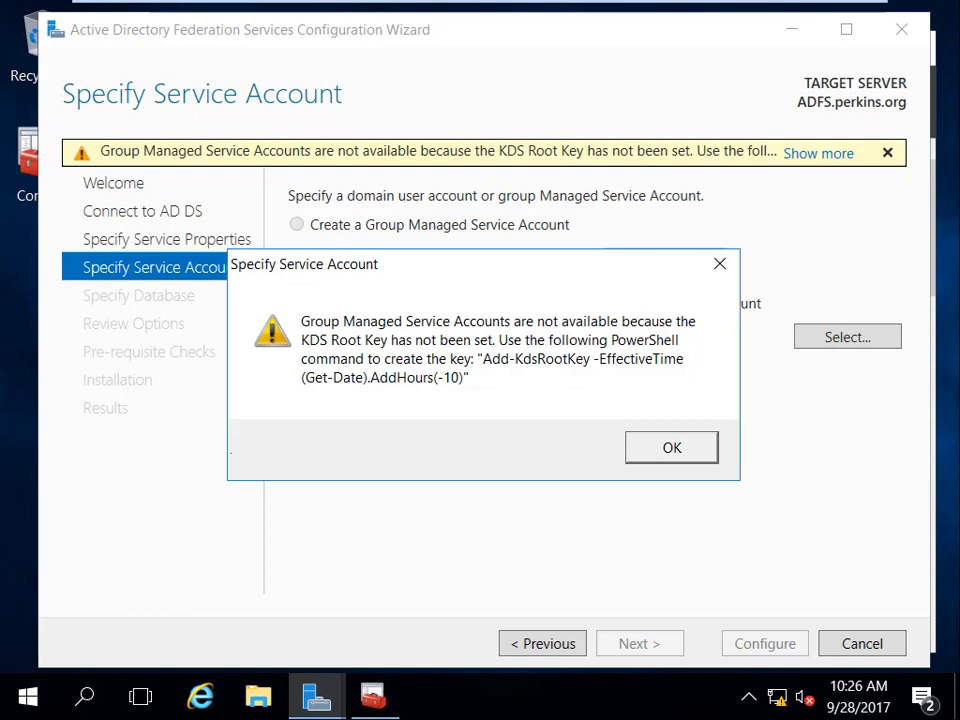
Dismiss the missing KDS root key warning and exit the VM's full-screen view.
{"action": "left_click", "coordinate": [671, 447]}
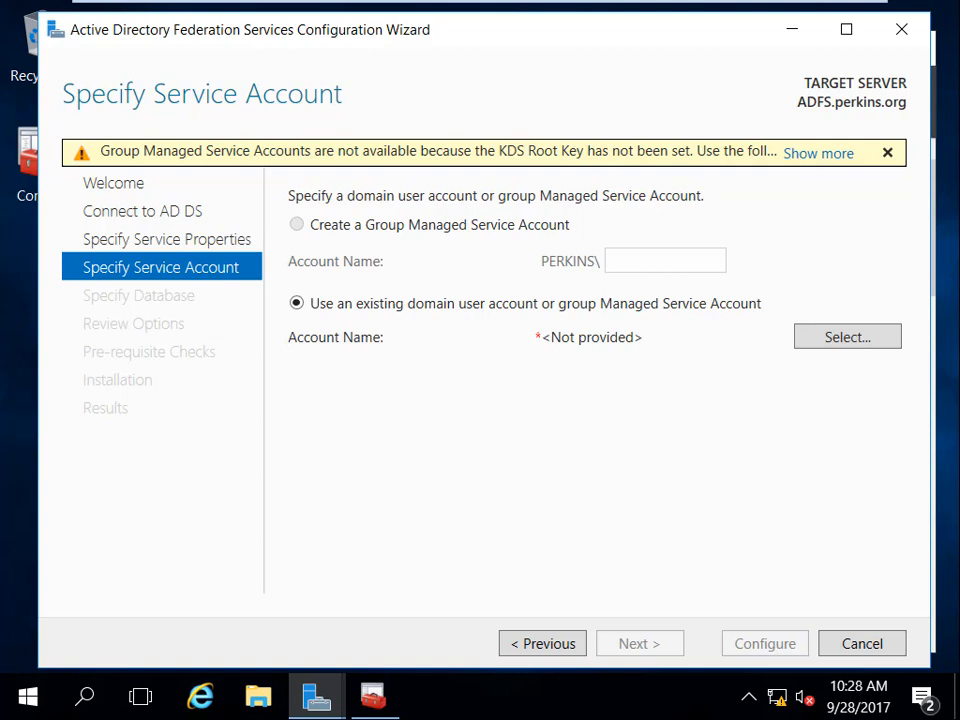
{"action": "left_click", "coordinate": [819, 153]}
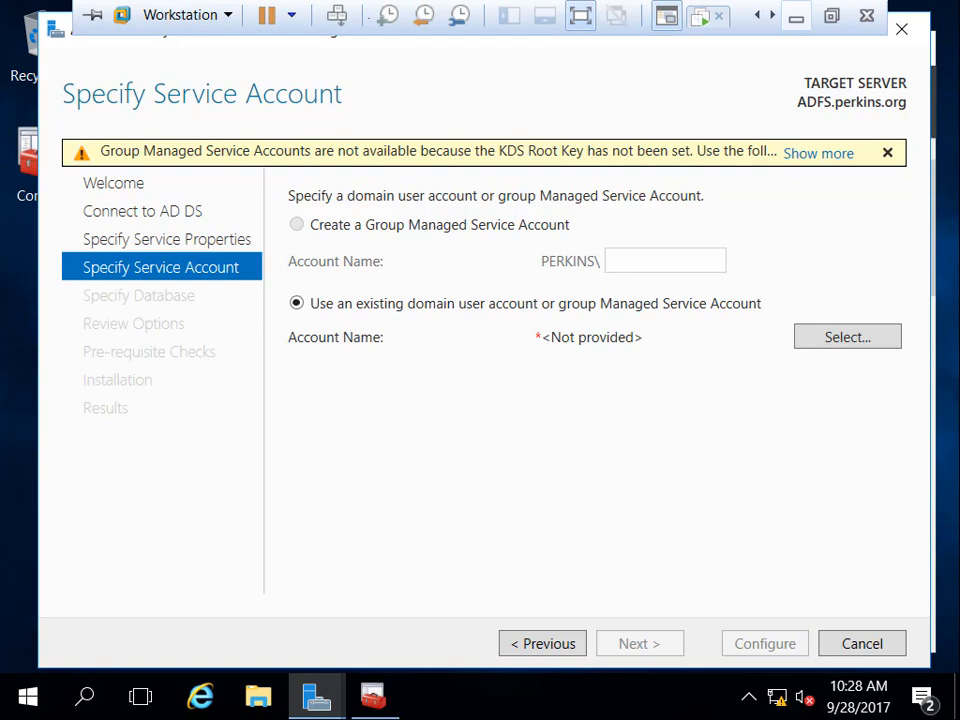
{"action": "mouse_move", "coordinate": [789, 25]}
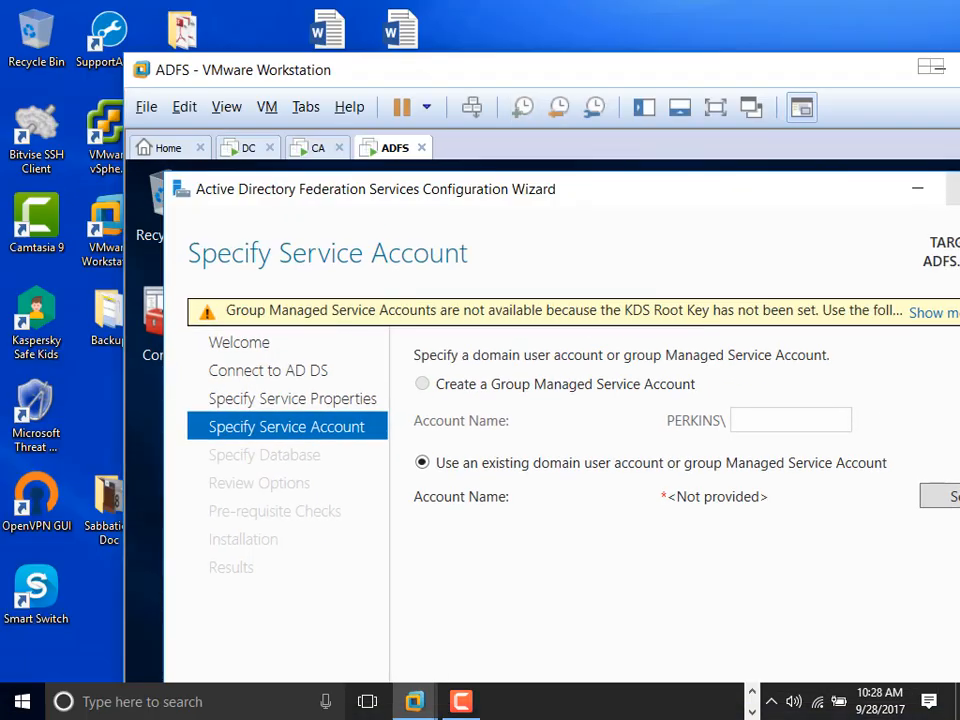
Switch to the DC virtual machine and sign in with the password.
{"action": "left_click", "coordinate": [137, 97]}
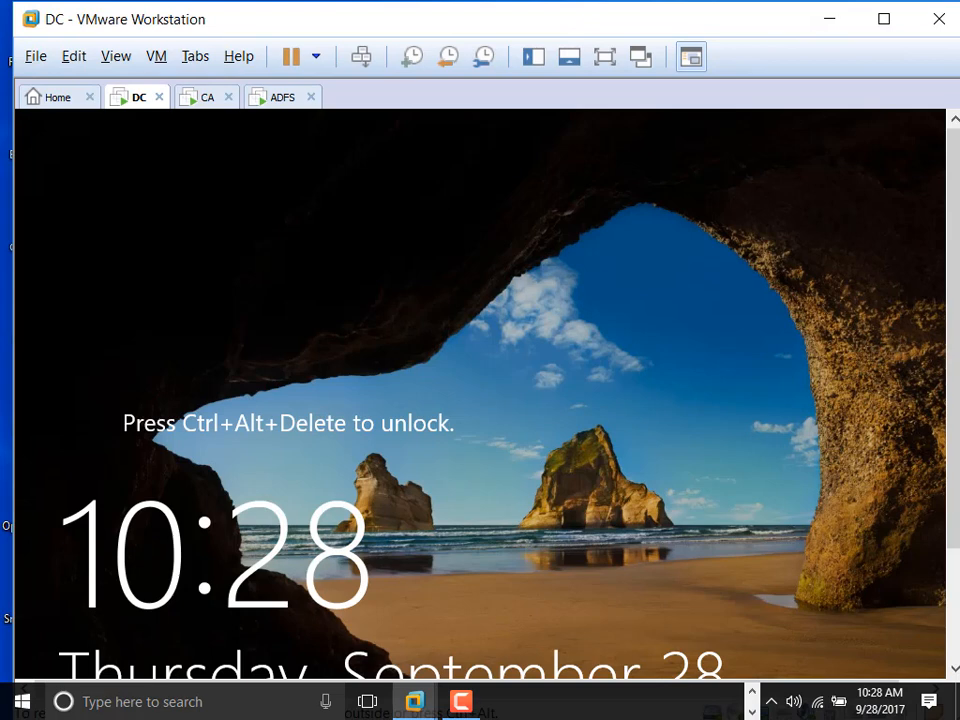
{"action": "key", "text": "Ctrl+Alt+Delete"}
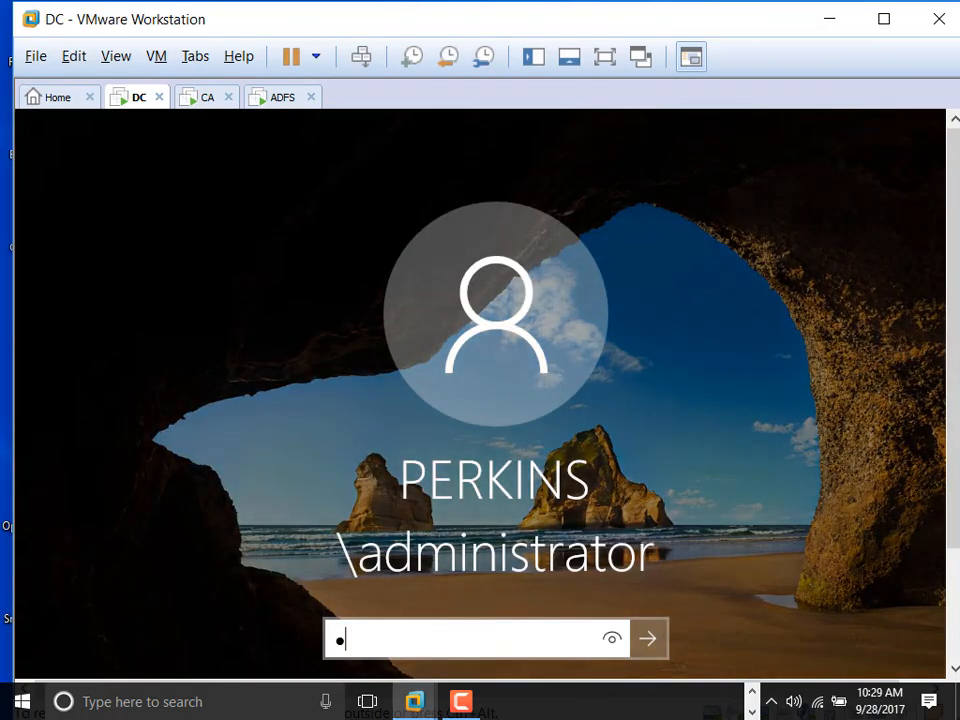
{"action": "type", "text": "password"}
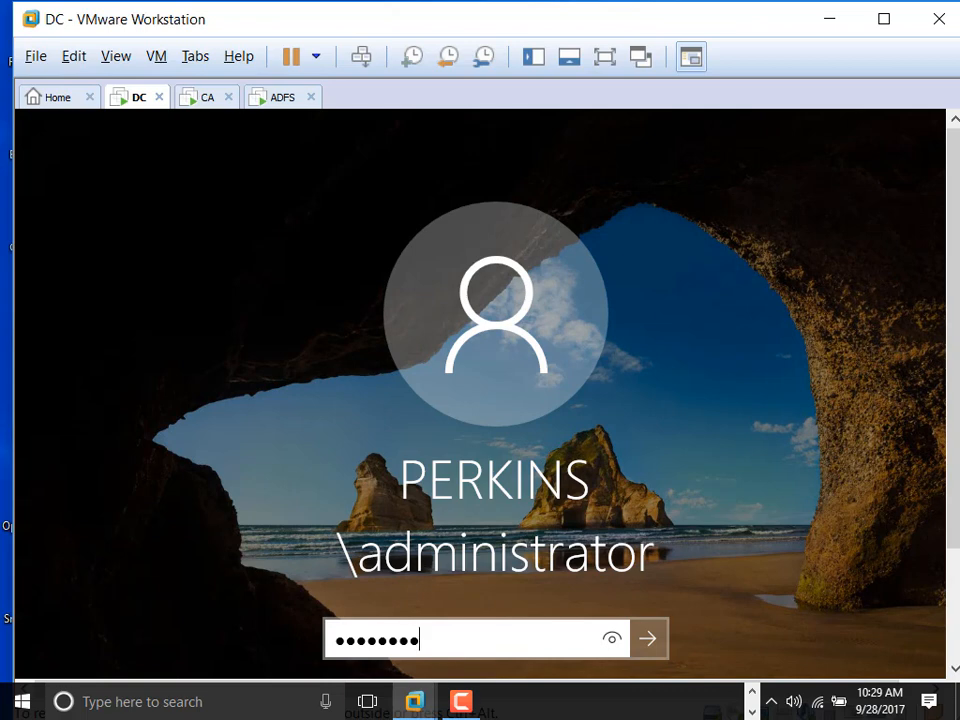
{"action": "left_click", "coordinate": [648, 638]}
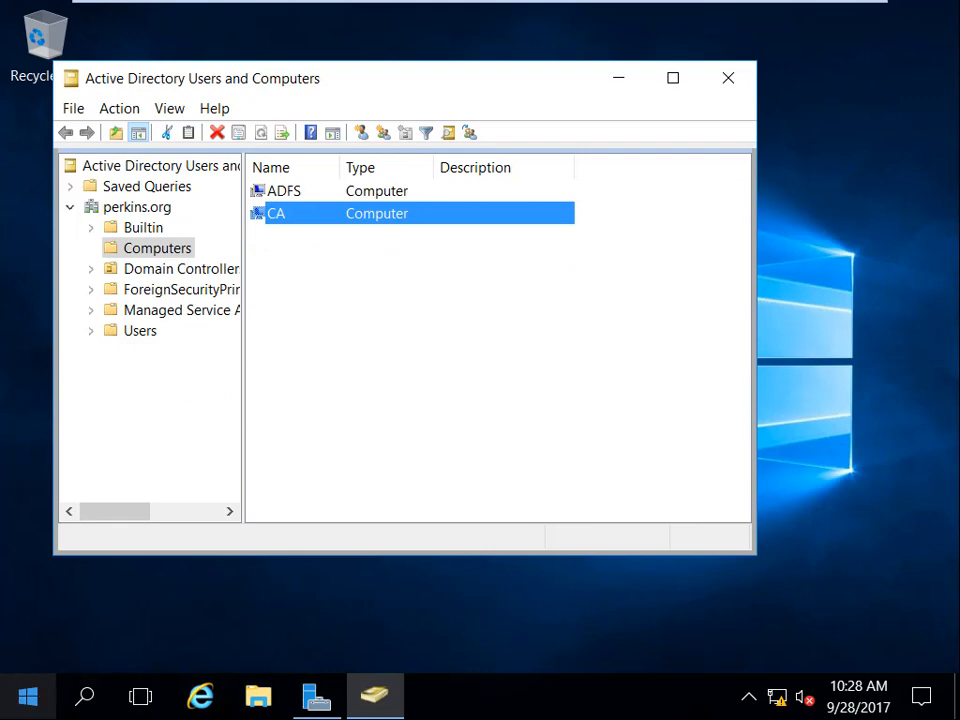
Run add-kdsrootkey -EffectiveTime (Get-Date).AddHours(-10) in PowerShell on the DC, then return to ADFS.
{"action": "left_click", "coordinate": [27, 695]}
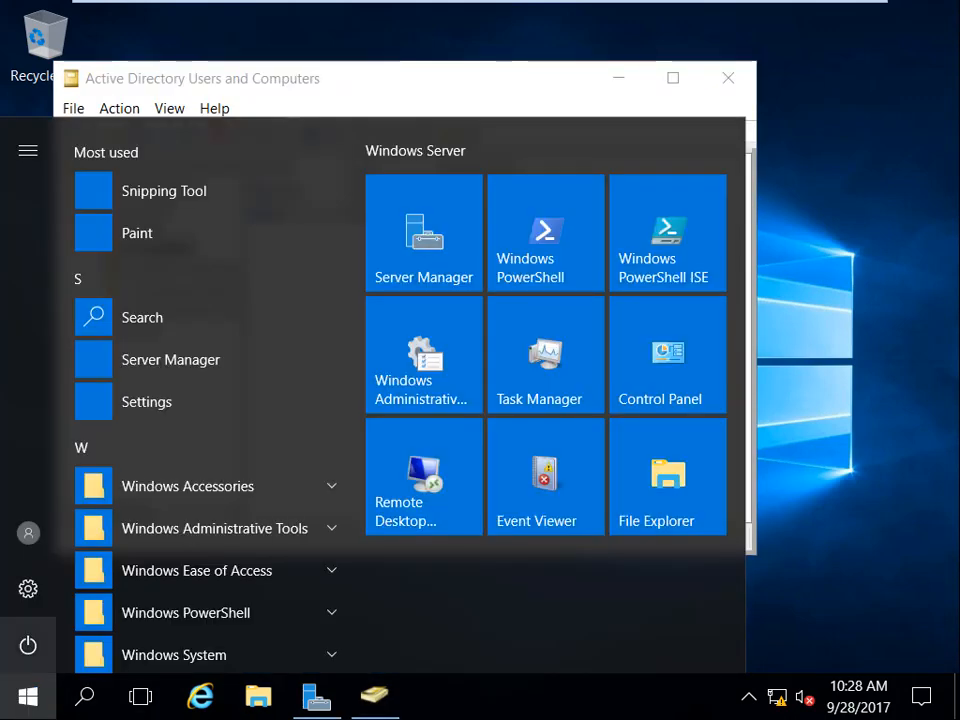
{"action": "left_click", "coordinate": [545, 233]}
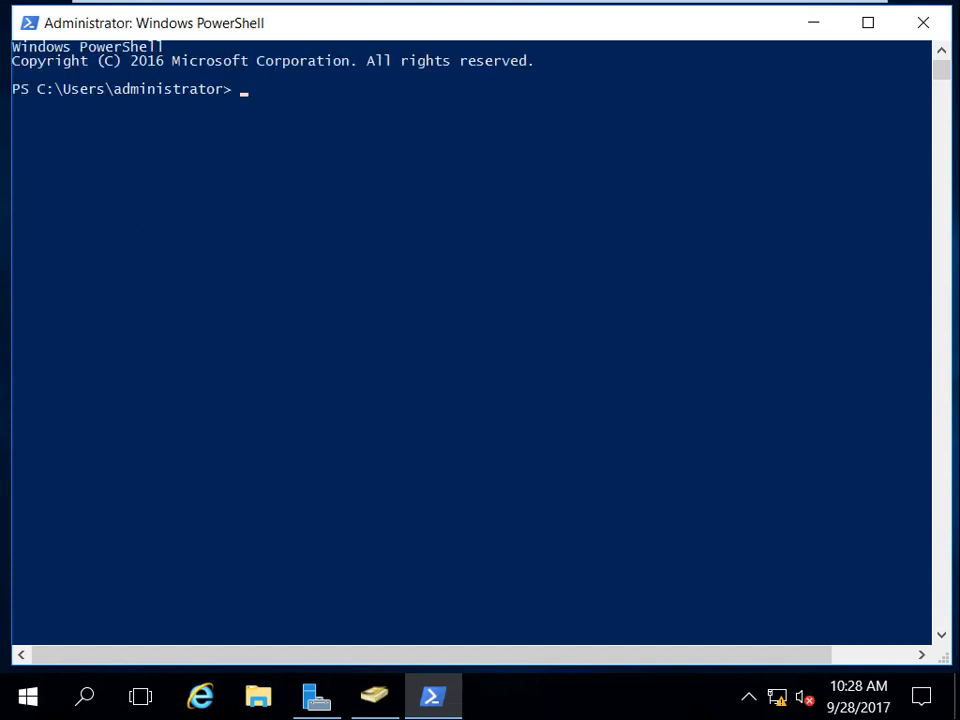
{"action": "type", "text": "add-kdsrootkey -EffectiveTime (Get-Date).AddHours(-10)"}
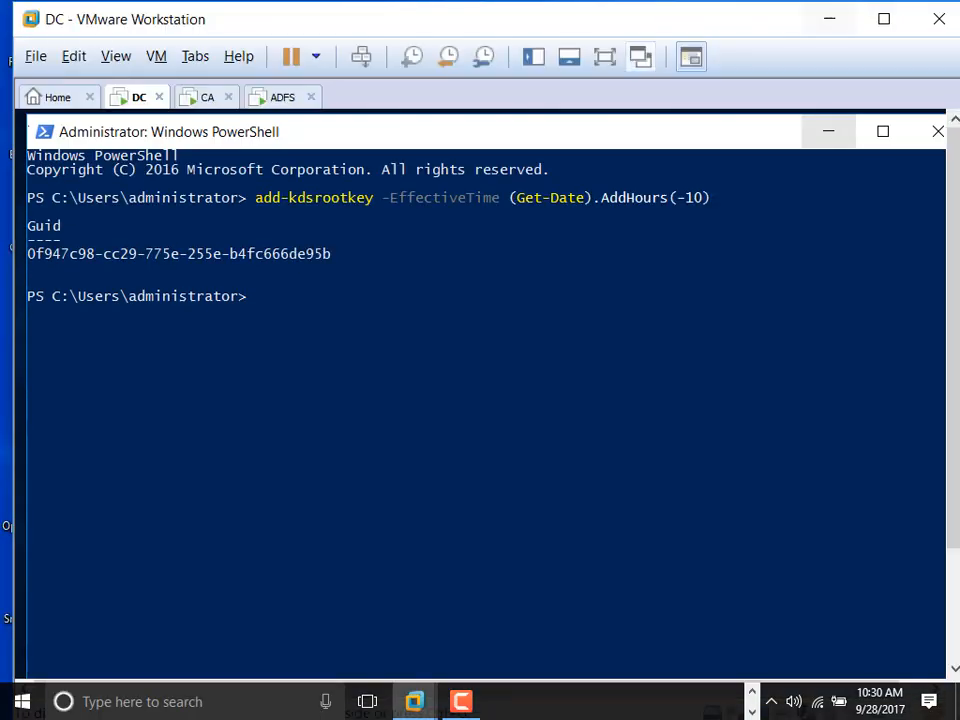
{"action": "left_click", "coordinate": [283, 96]}
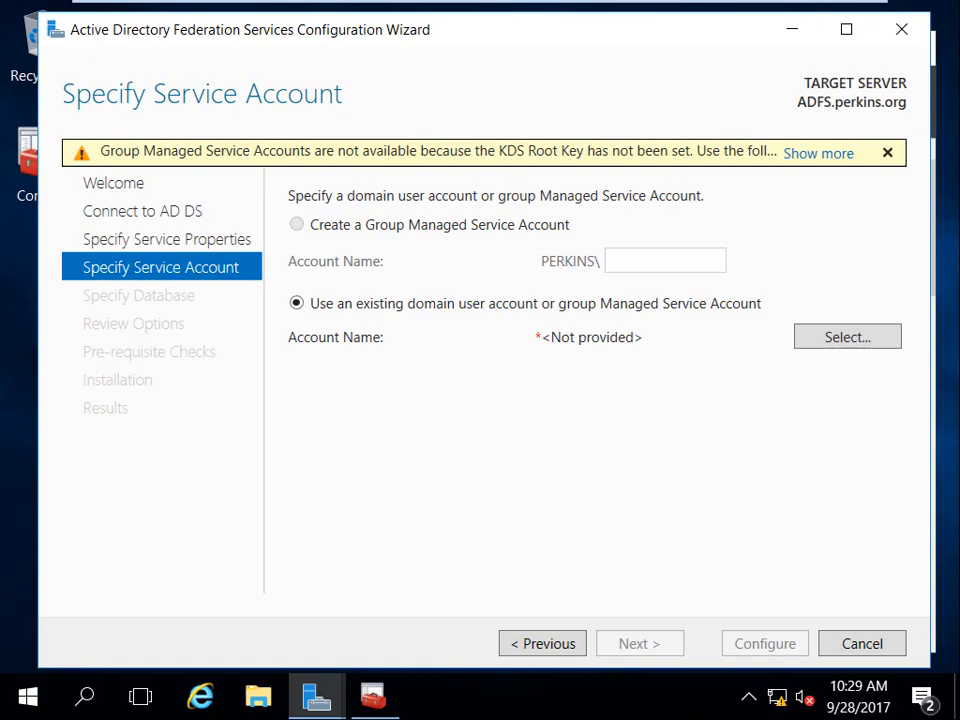
Refresh the service account step and create group managed service account 'adfsgsa'.
{"action": "left_click", "coordinate": [542, 643]}
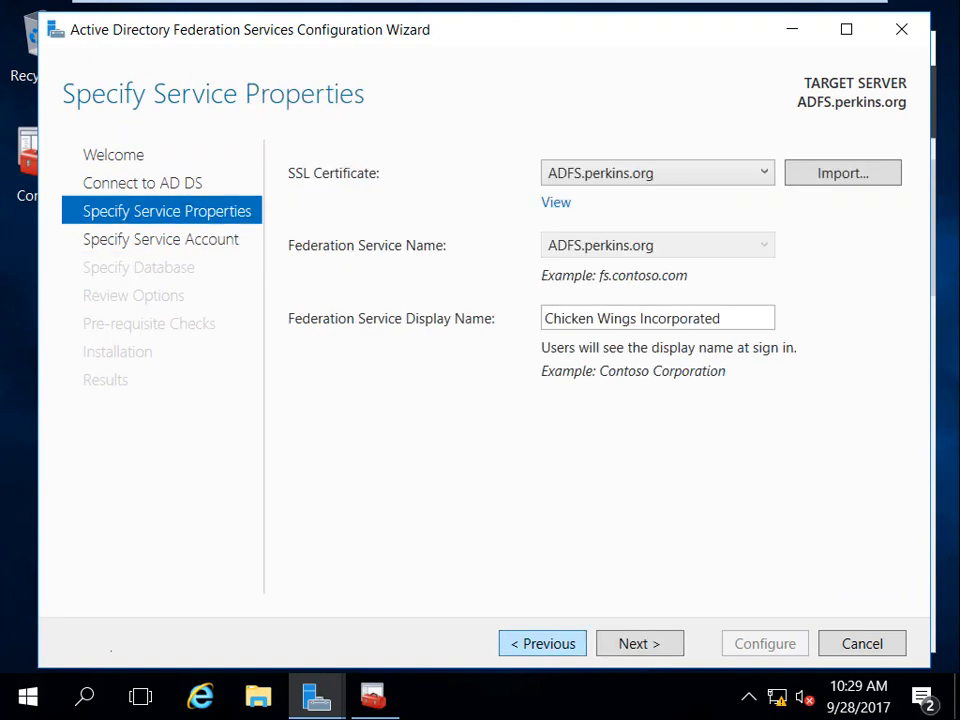
{"action": "left_click", "coordinate": [639, 643]}
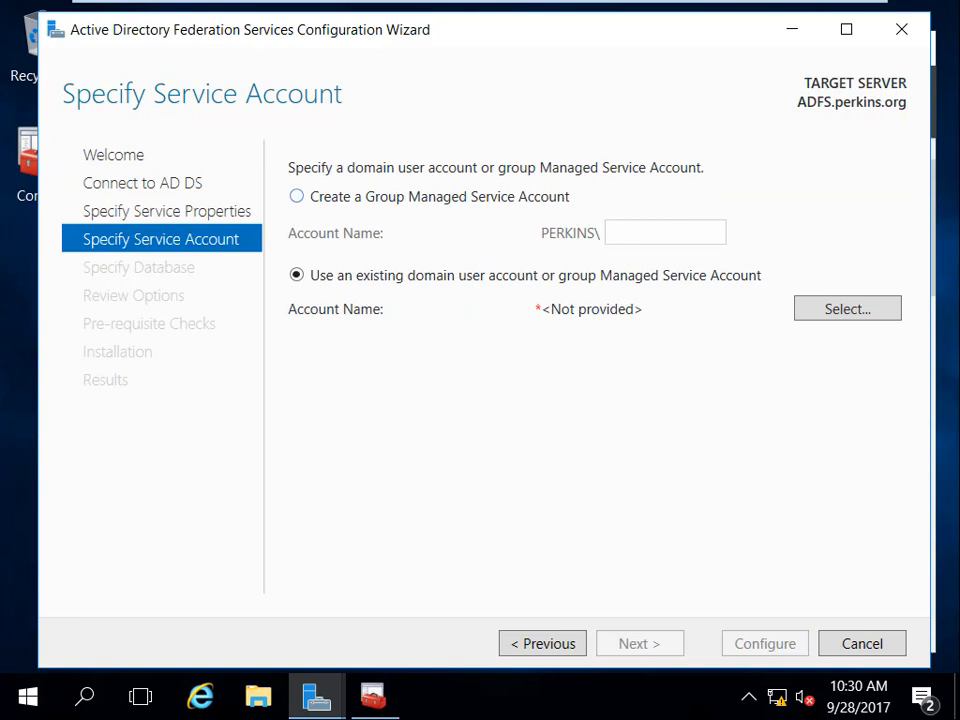
{"action": "left_click", "coordinate": [296, 196]}
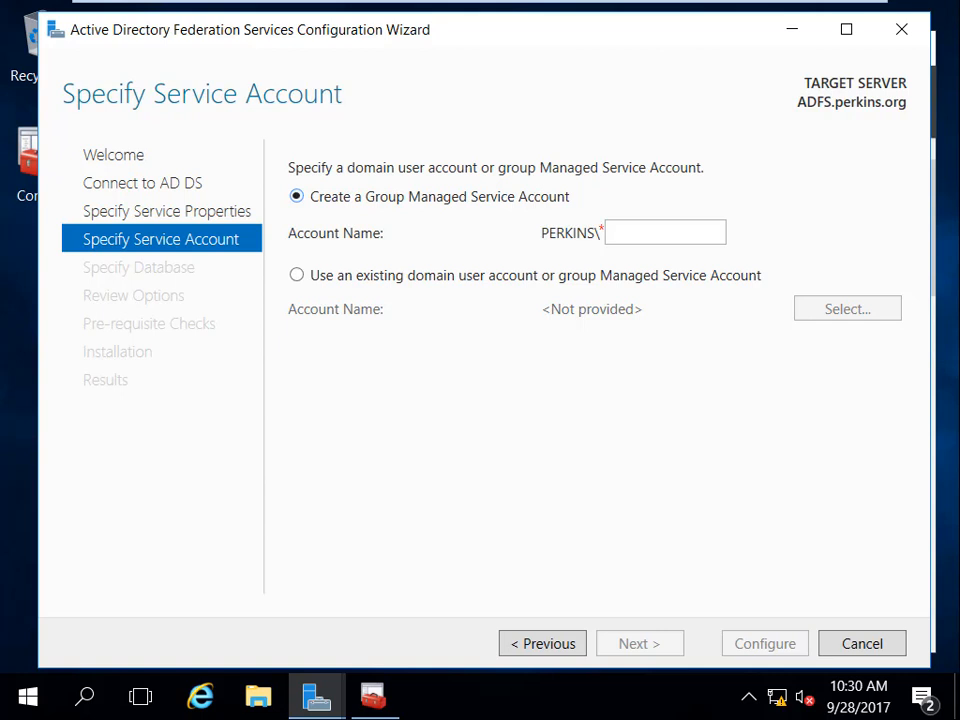
{"action": "left_click", "coordinate": [660, 232]}
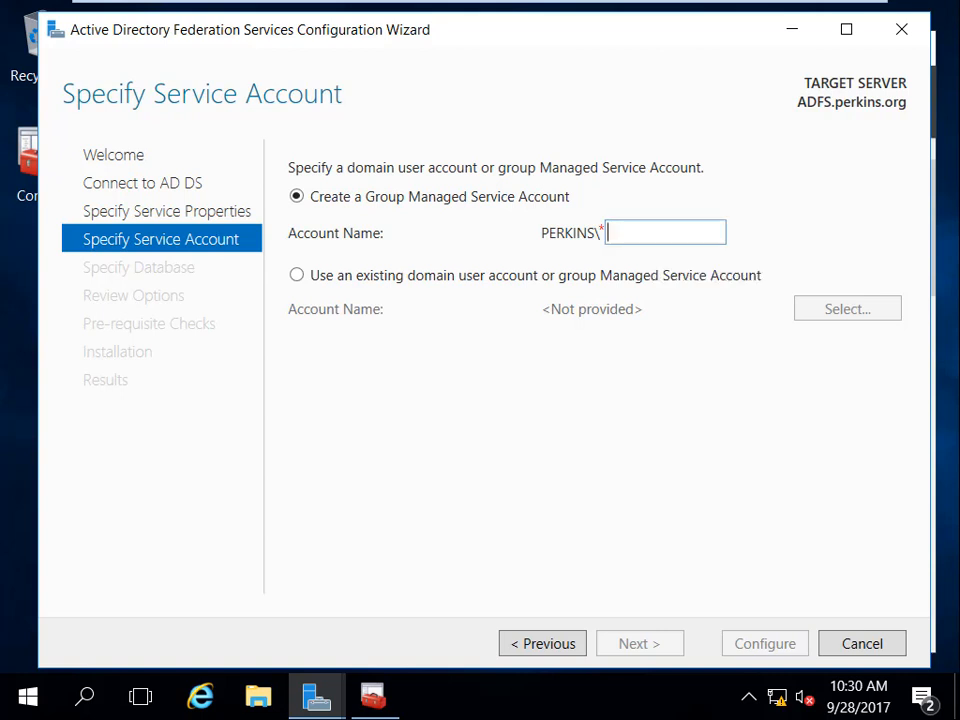
{"action": "type", "text": "adfs"}
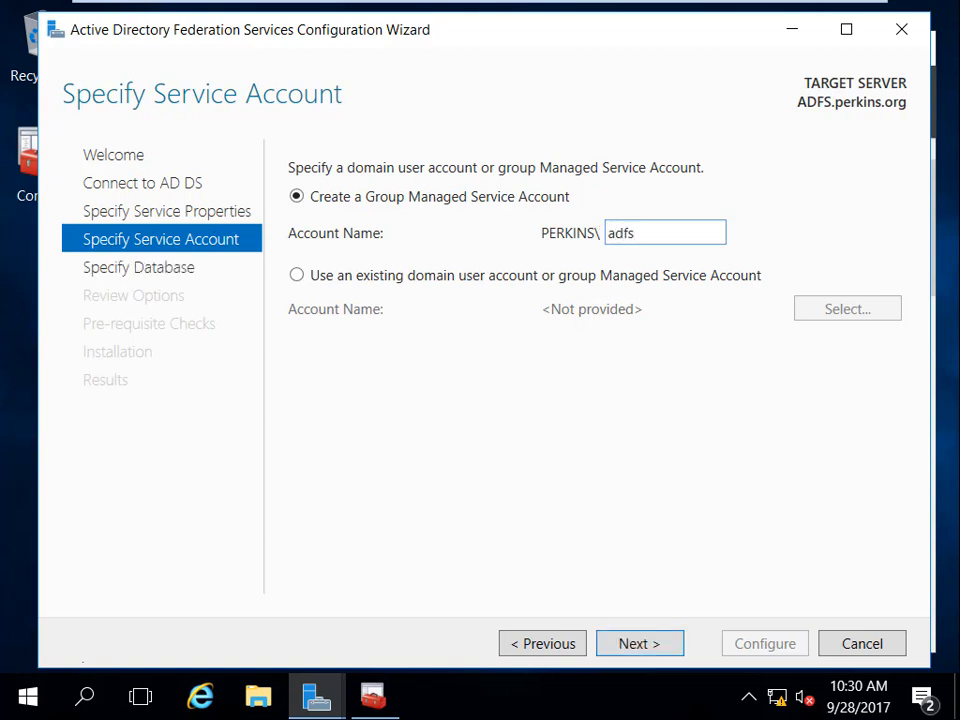
{"action": "type", "text": "gsa"}
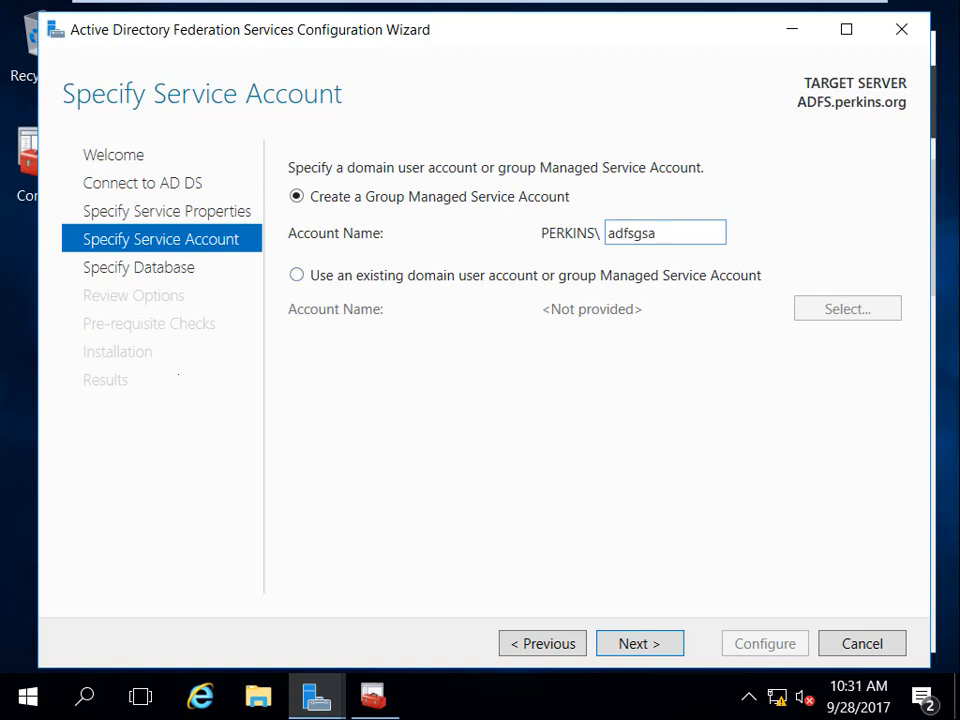
{"action": "left_click", "coordinate": [639, 643]}
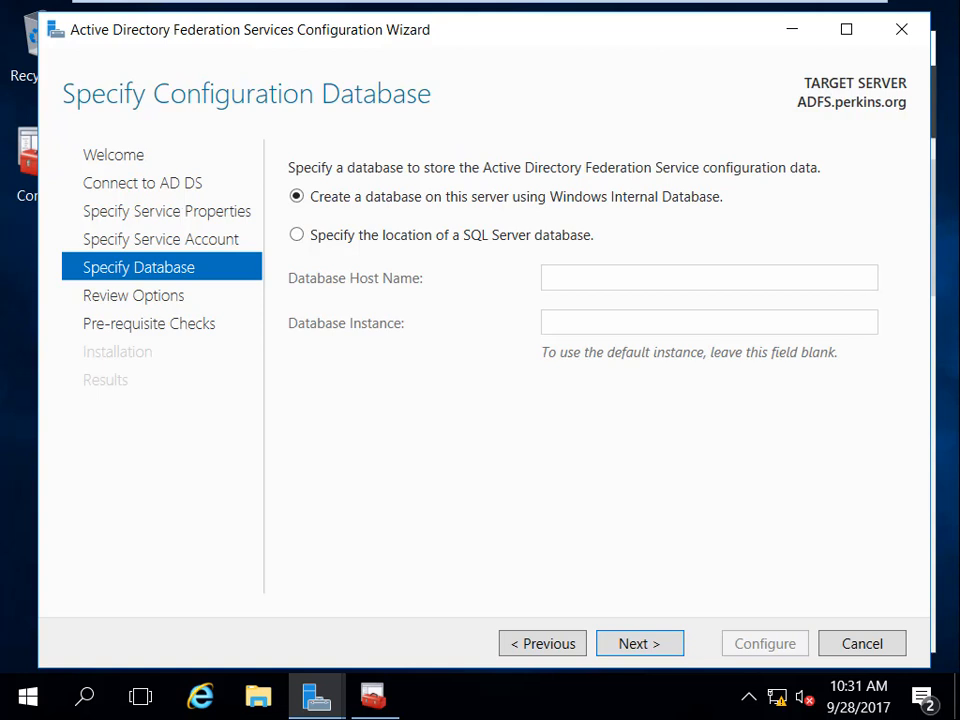
Keep the Windows Internal Database option and advance to Review Options.
{"action": "left_click", "coordinate": [639, 643]}
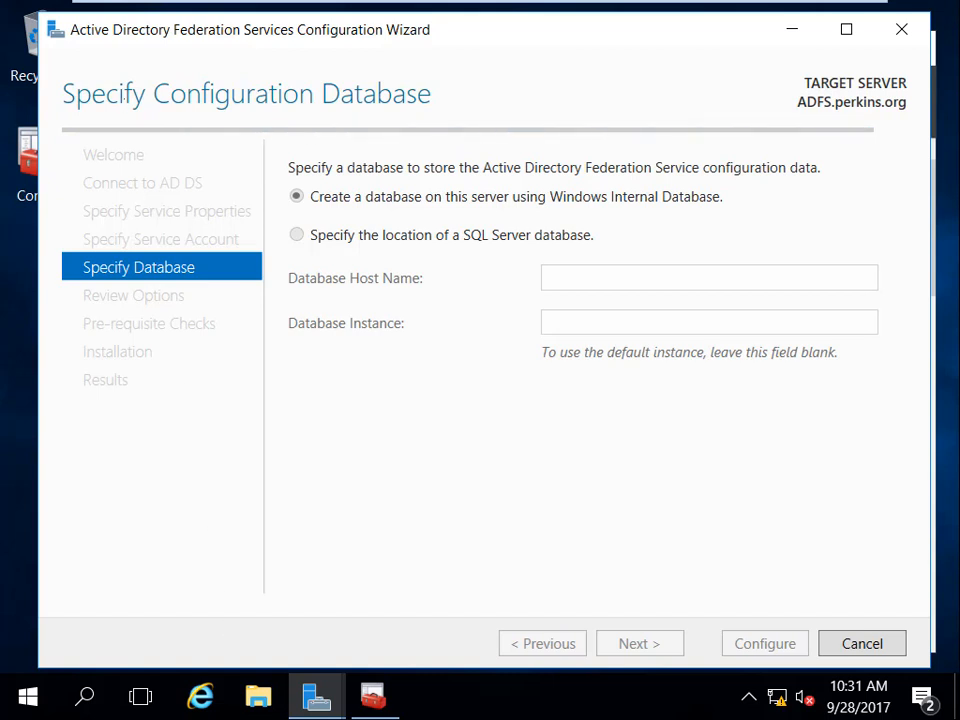
{"action": "left_click", "coordinate": [639, 643]}
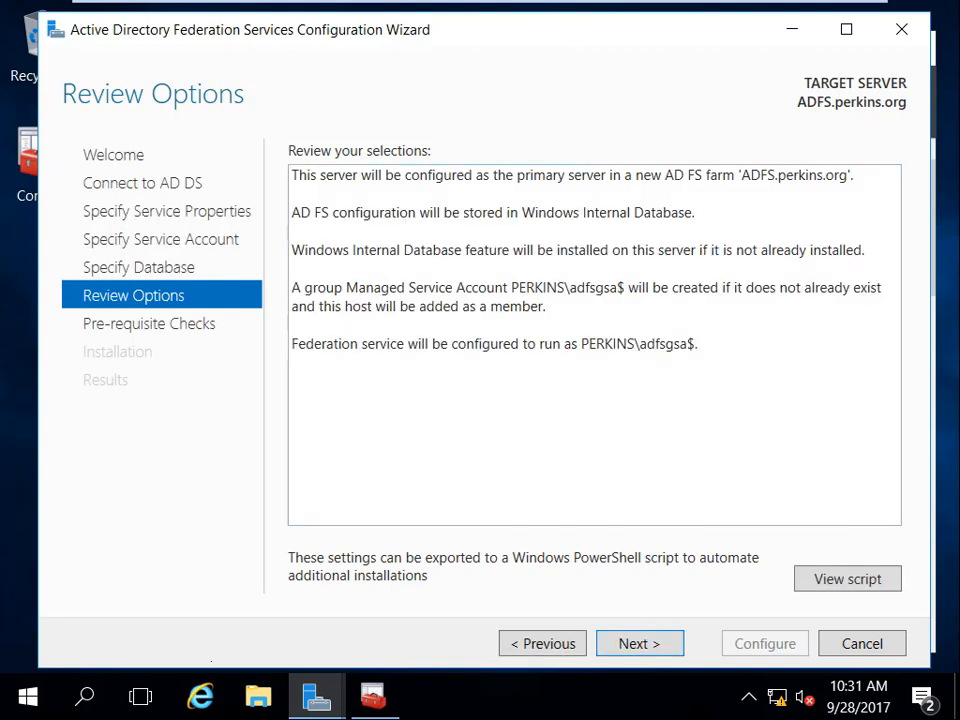
Pass the prerequisite checks and configure the AD FS farm.
{"action": "left_click", "coordinate": [640, 643]}
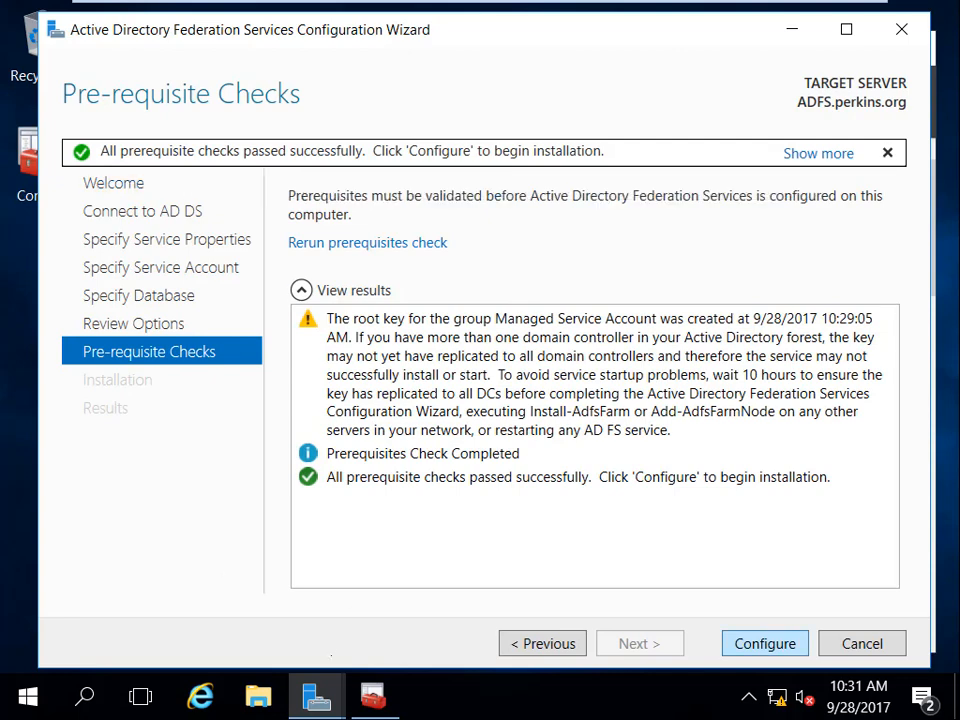
{"action": "left_click", "coordinate": [764, 642]}
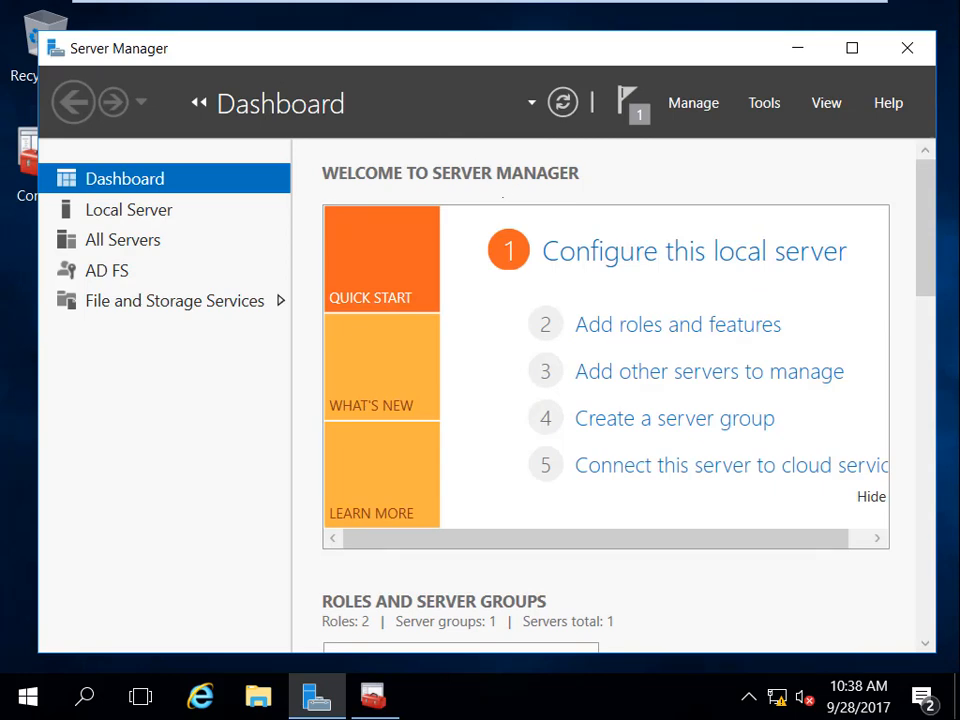
{"action": "scroll", "scroll_direction": "down", "scroll_amount": 3}
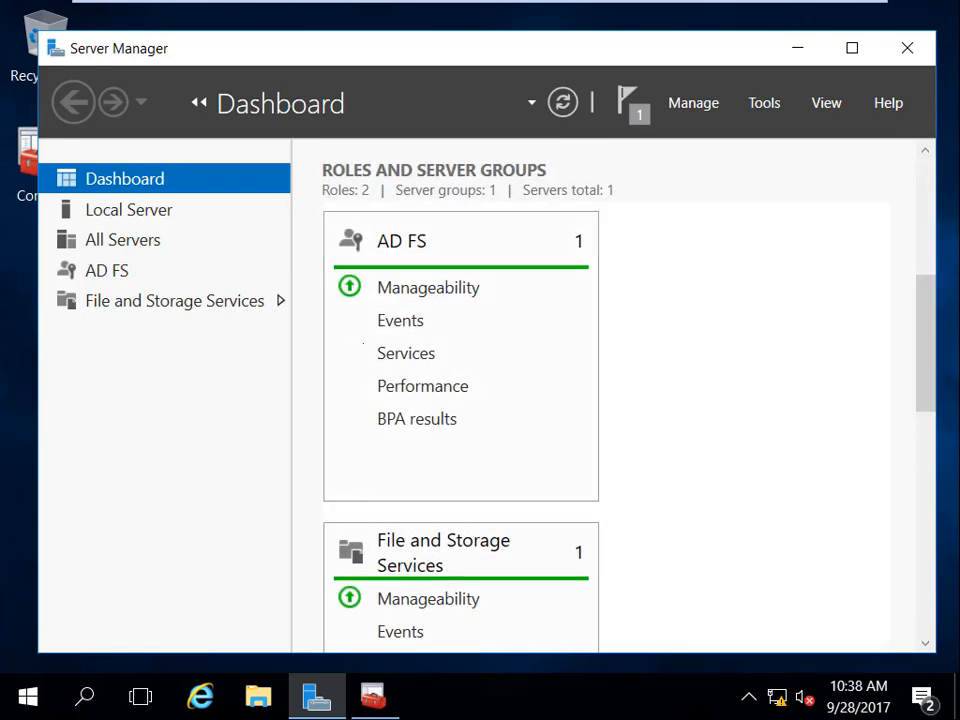
{"action": "scroll", "scroll_direction": "up", "scroll_amount": 3}
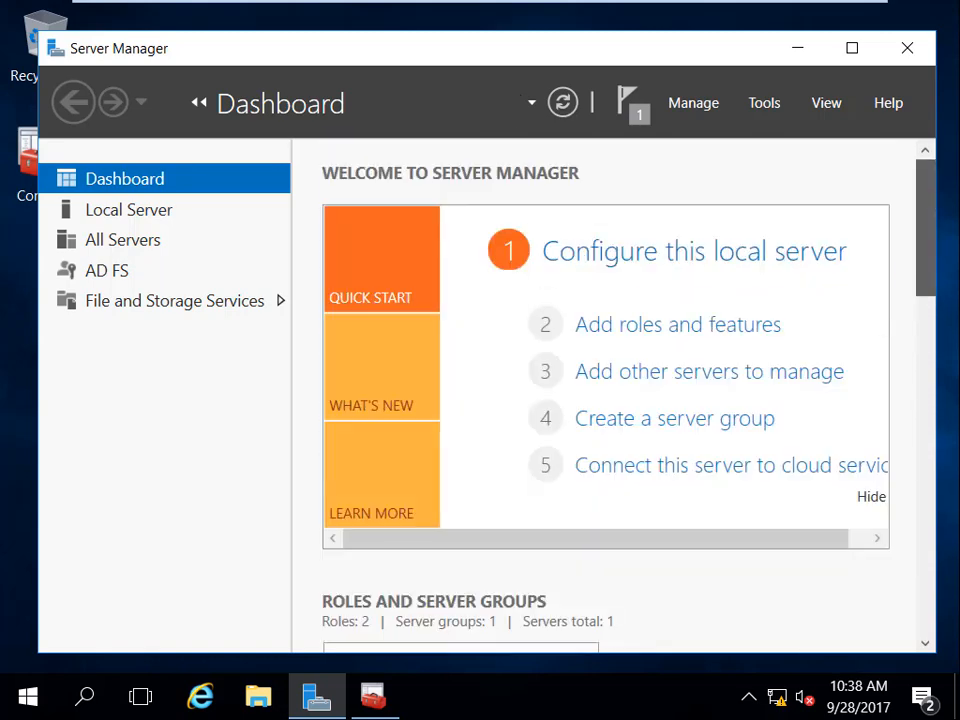